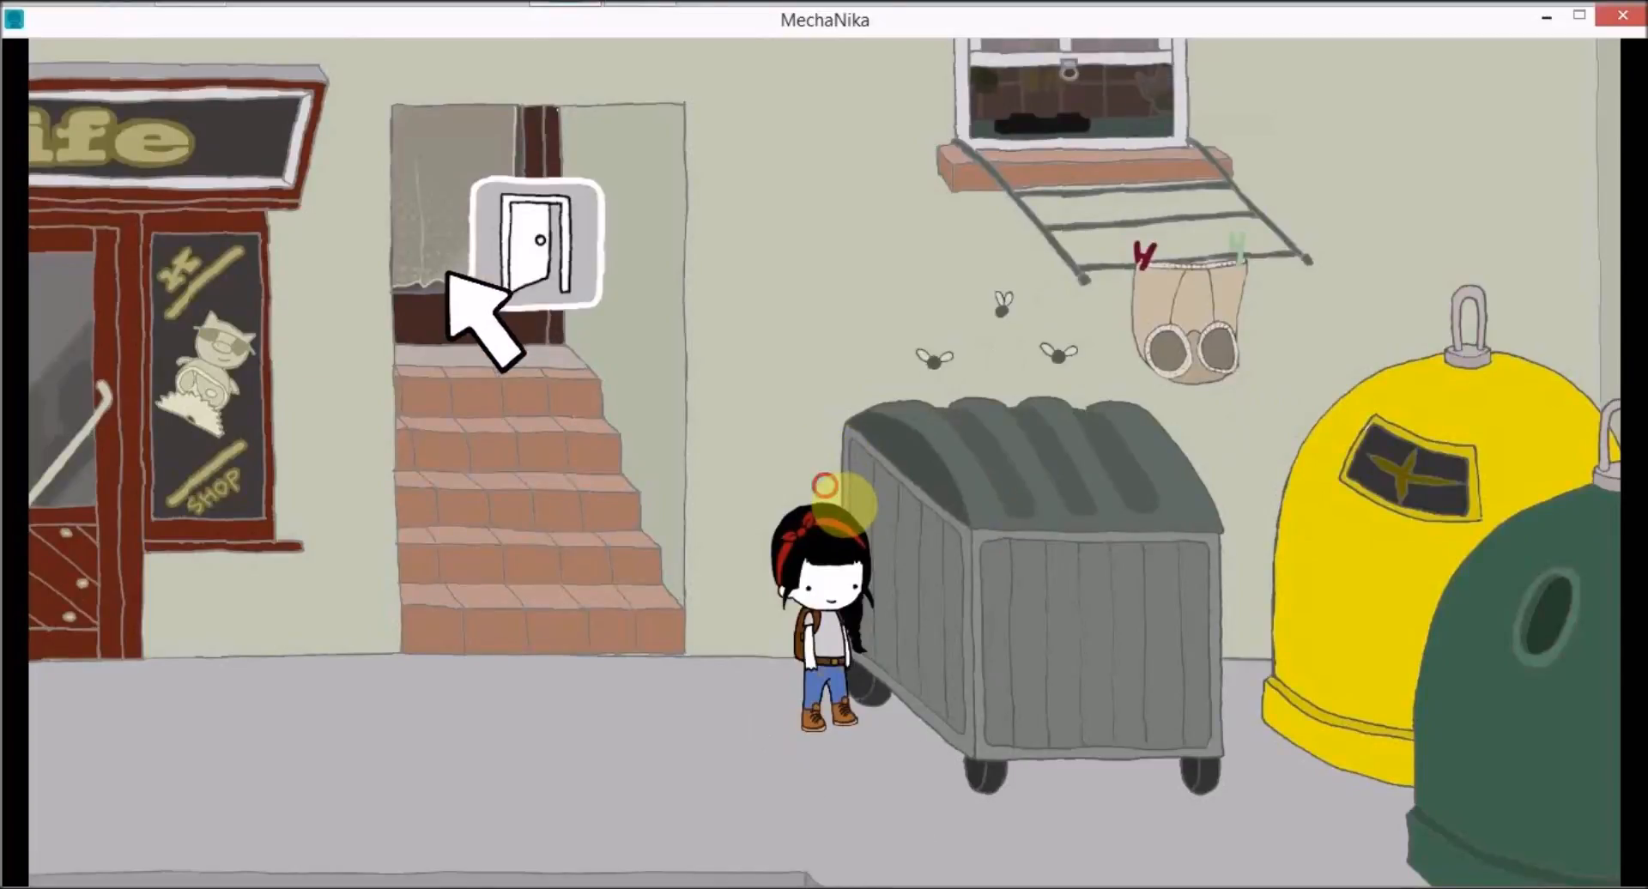
Step: Walk past the dumpster, glance at the yellow bin and climb into the green glass recycling bin
{"action": "left_click", "coordinate": [530, 247]}
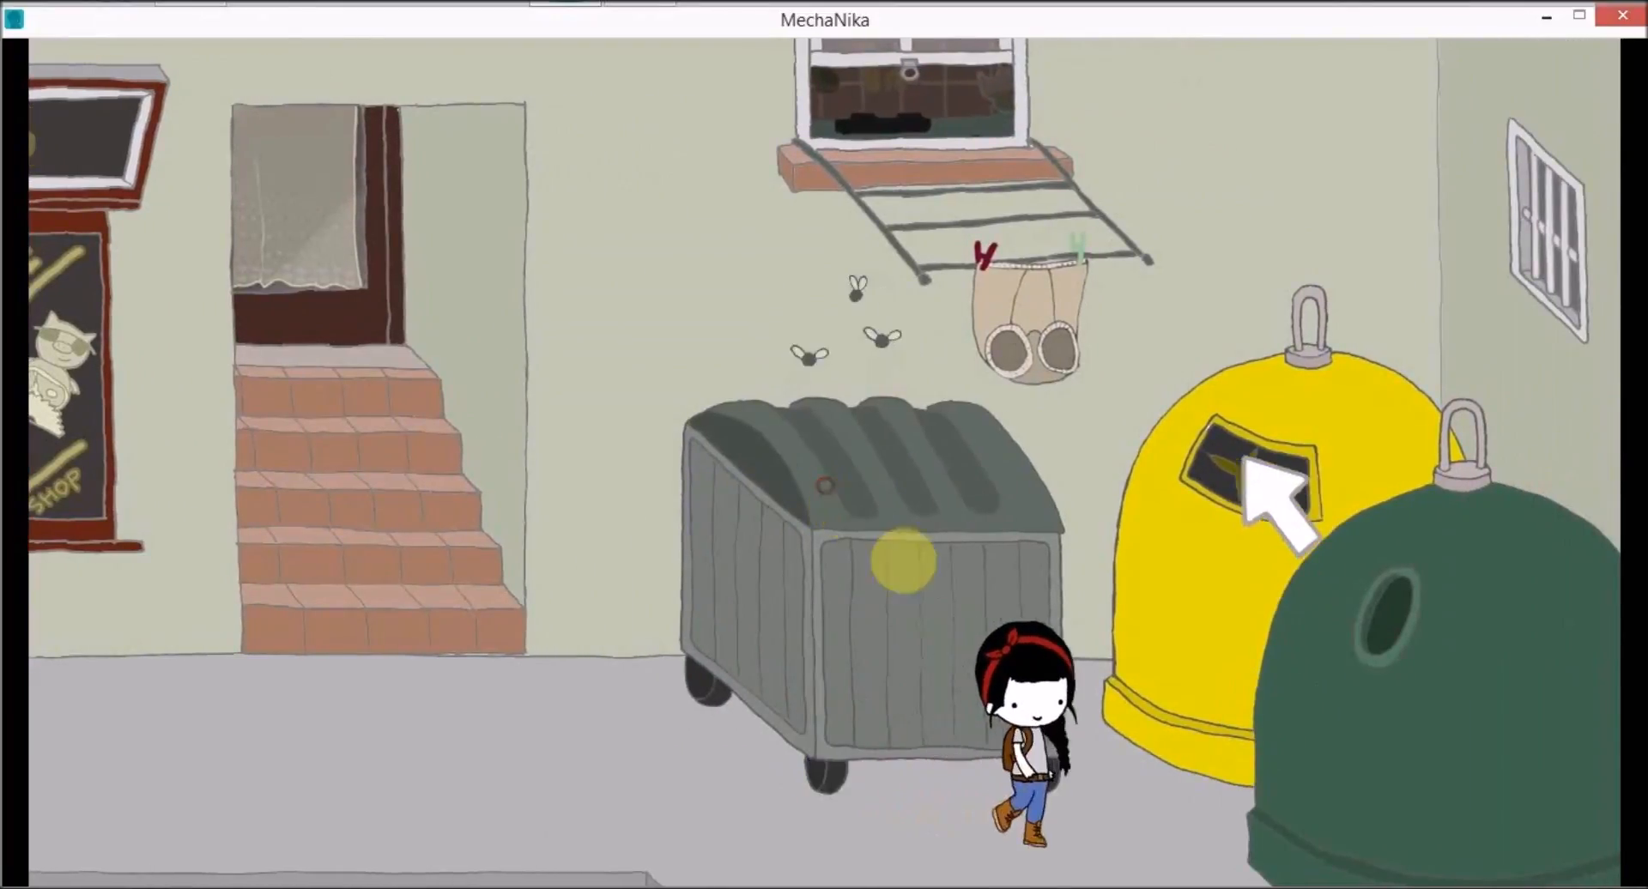
{"action": "left_click", "coordinate": [1272, 495]}
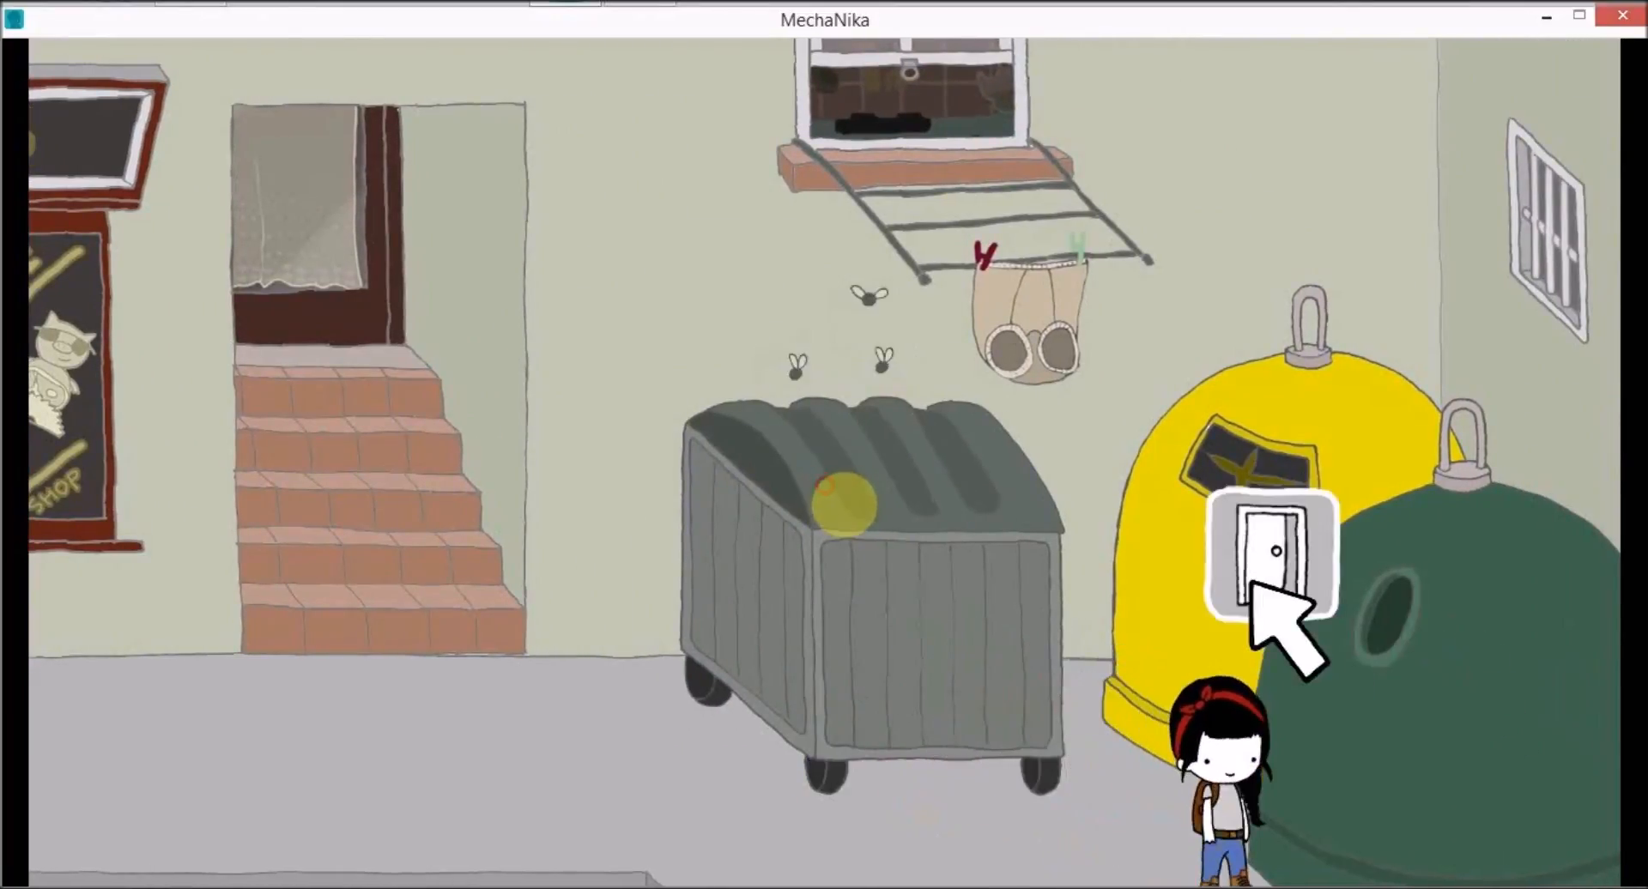
{"action": "left_click", "coordinate": [1274, 554]}
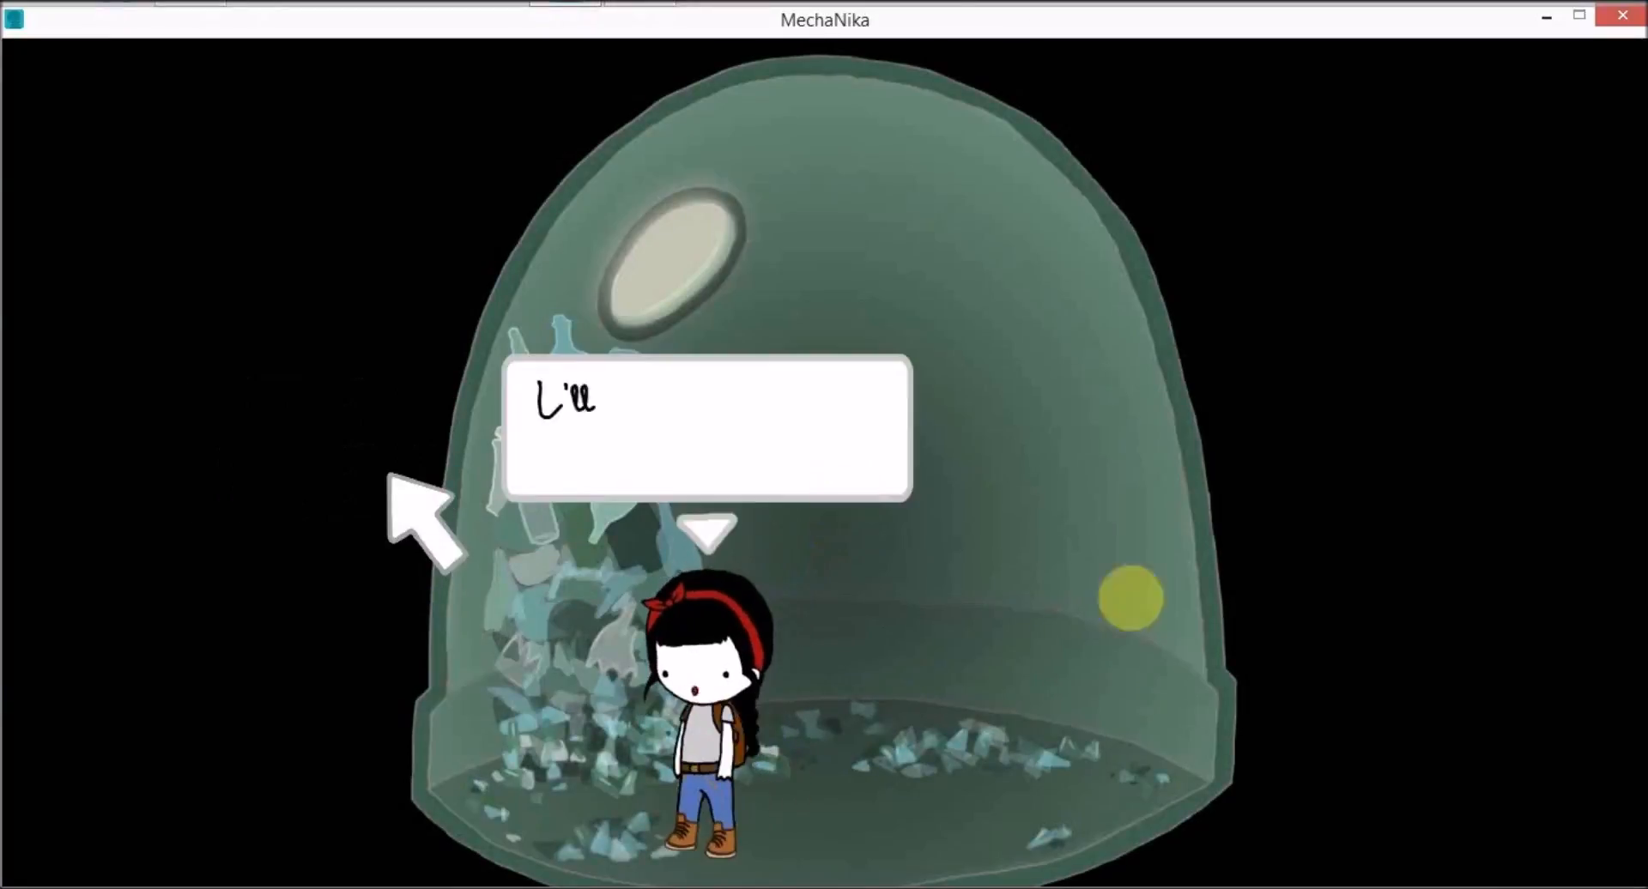
{"action": "left_click", "coordinate": [707, 426]}
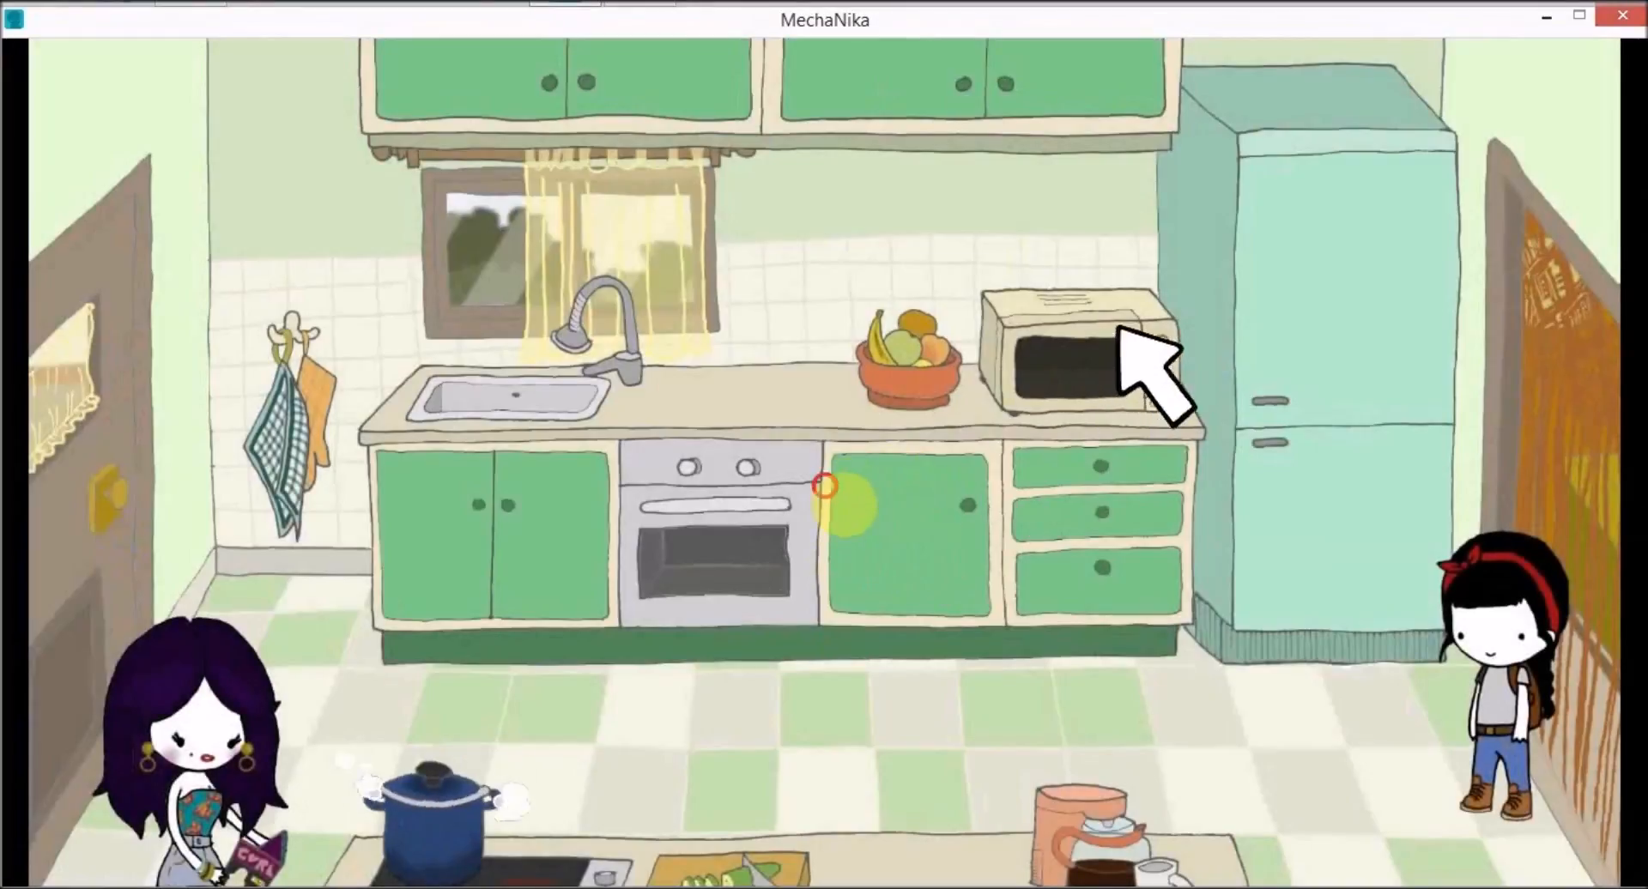
Step: Talk to the purple-haired woman at the stove about not watching TV and her makeup
{"action": "left_click", "coordinate": [1066, 357]}
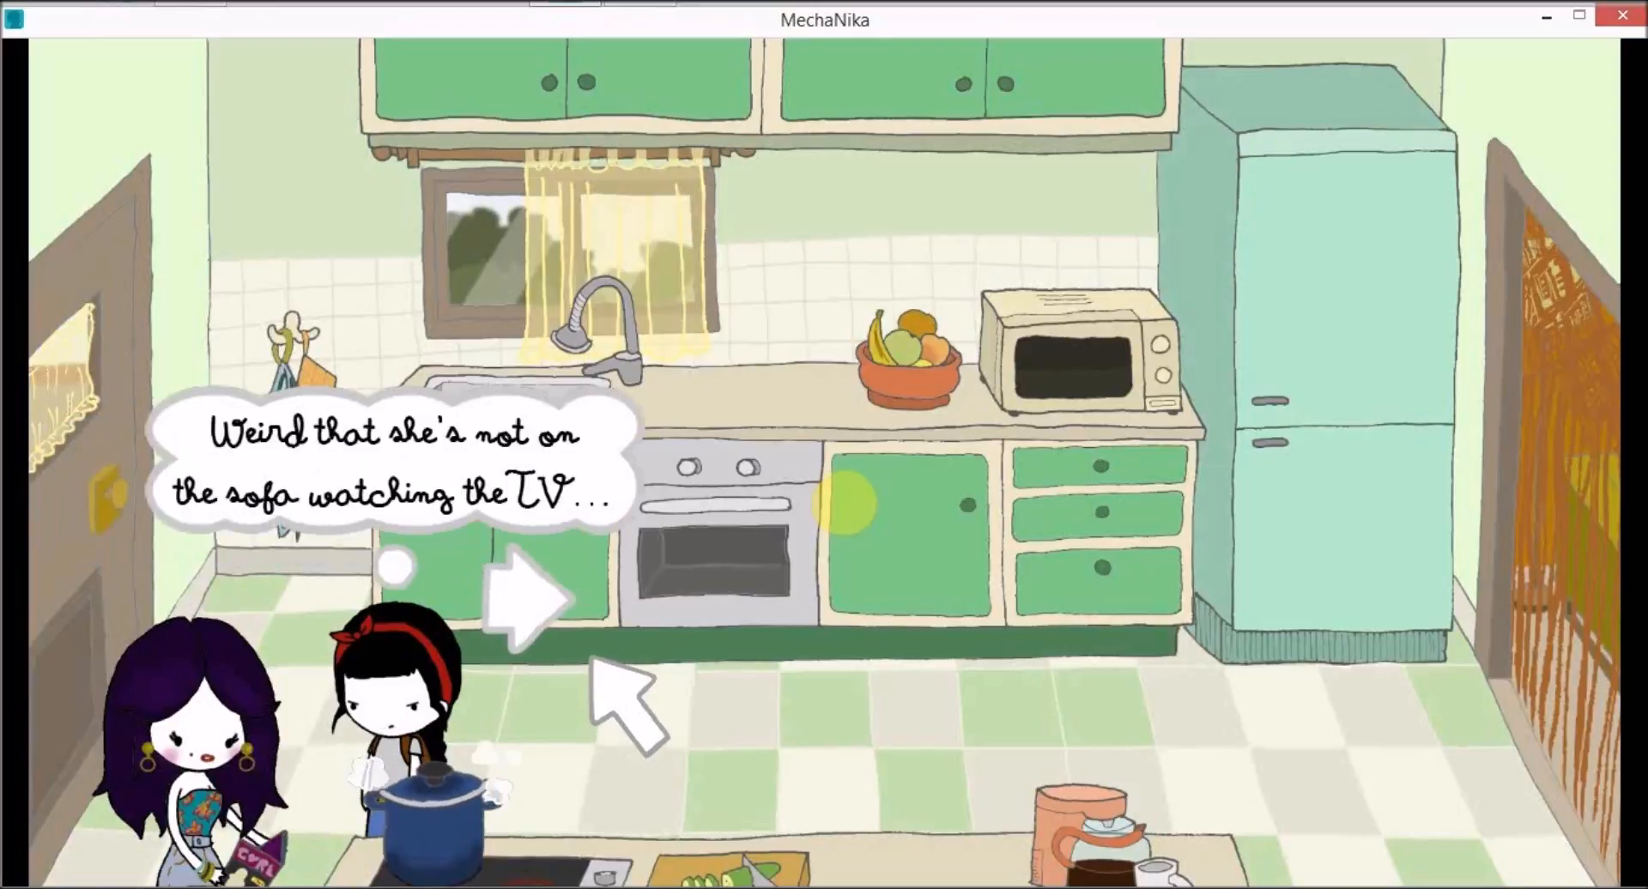
{"action": "left_click", "coordinate": [526, 605]}
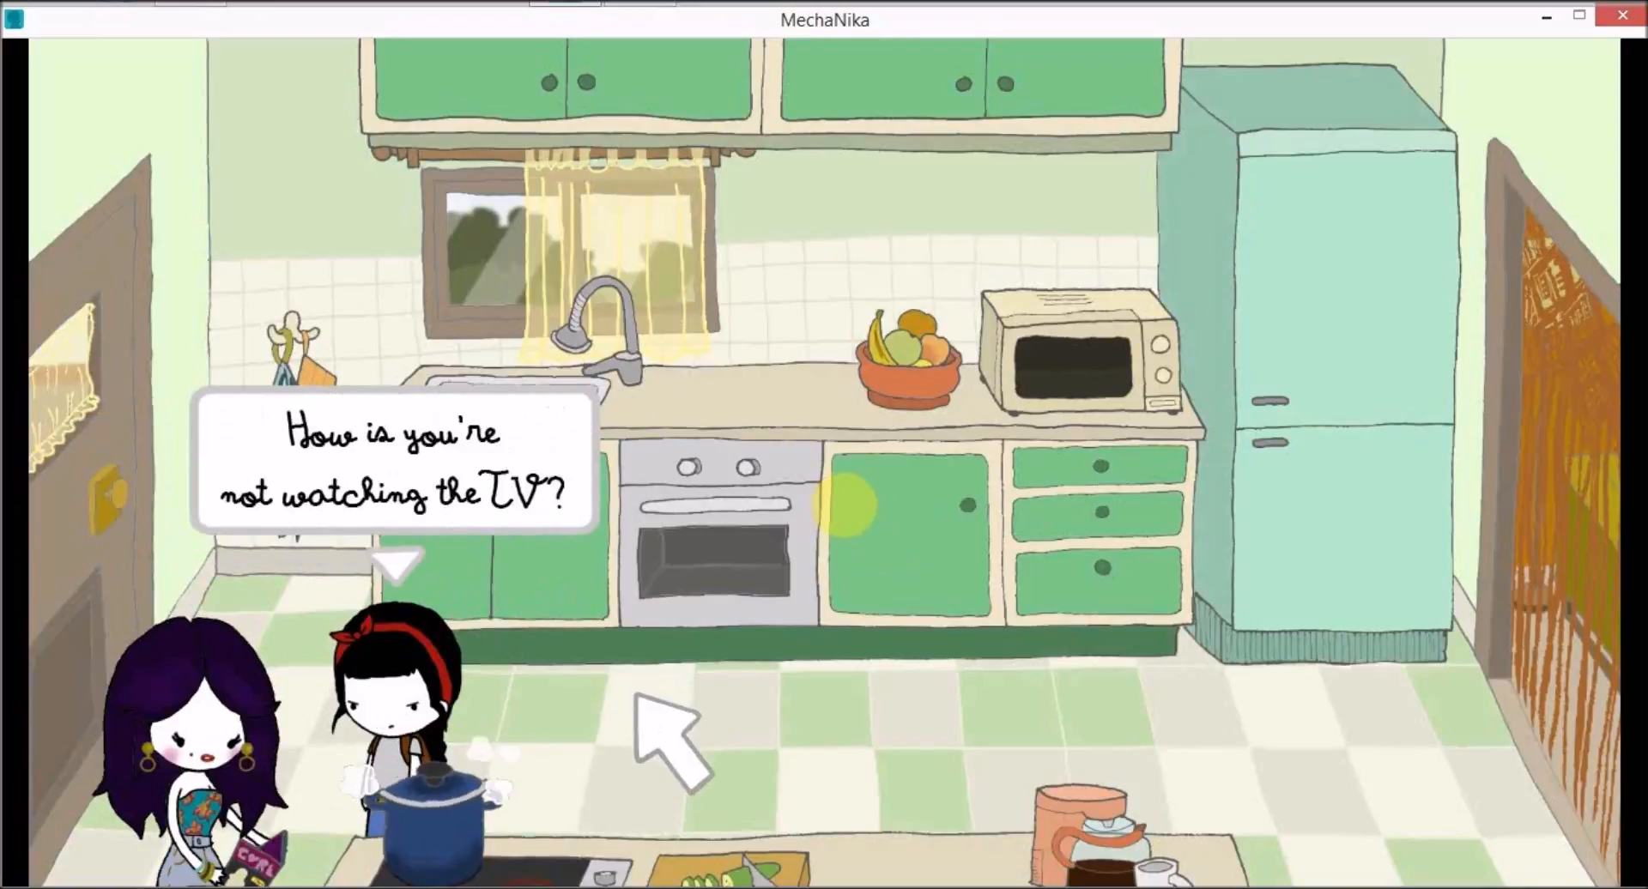
{"action": "mouse_move", "coordinate": [678, 714]}
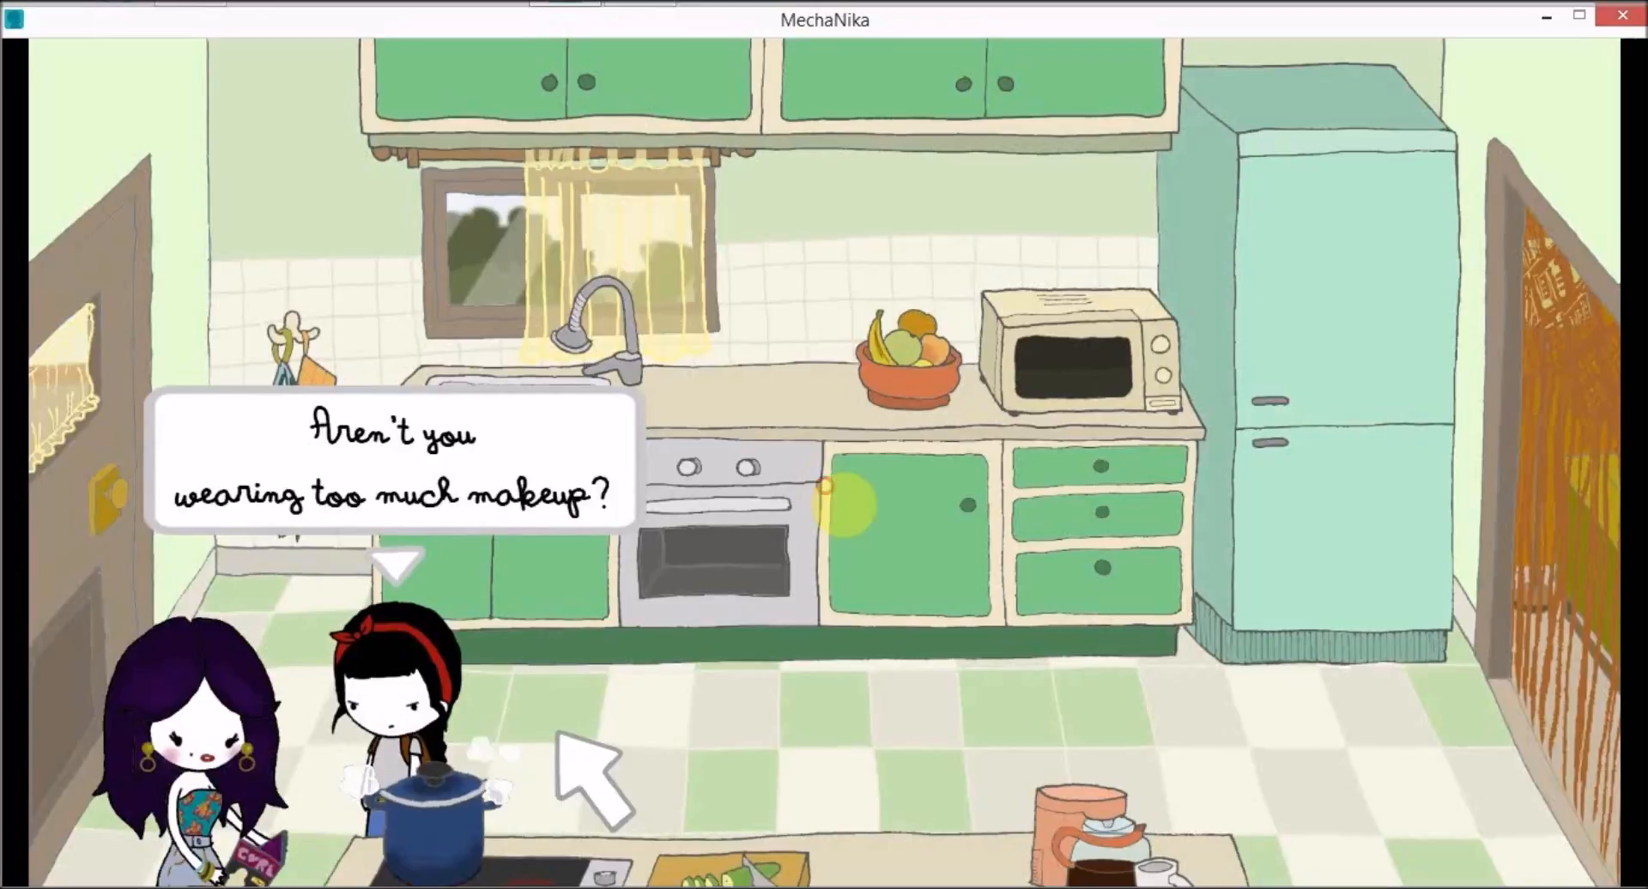
{"action": "left_click", "coordinate": [599, 768]}
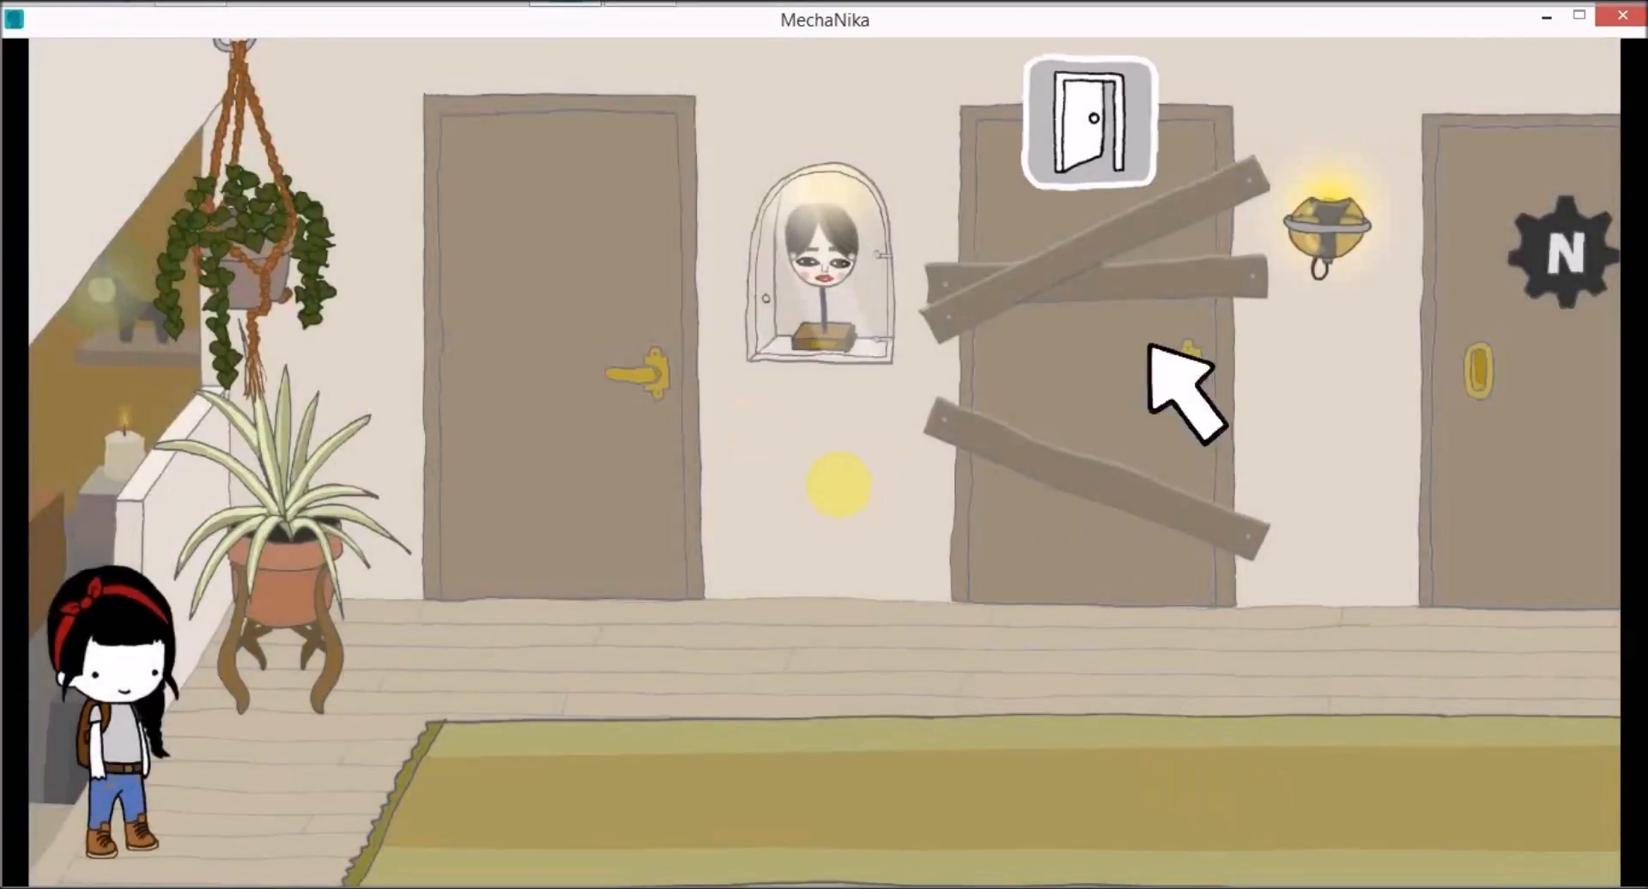
Step: Try the boarded-up door and learn the little sister's room is locked
{"action": "left_click", "coordinate": [1094, 316]}
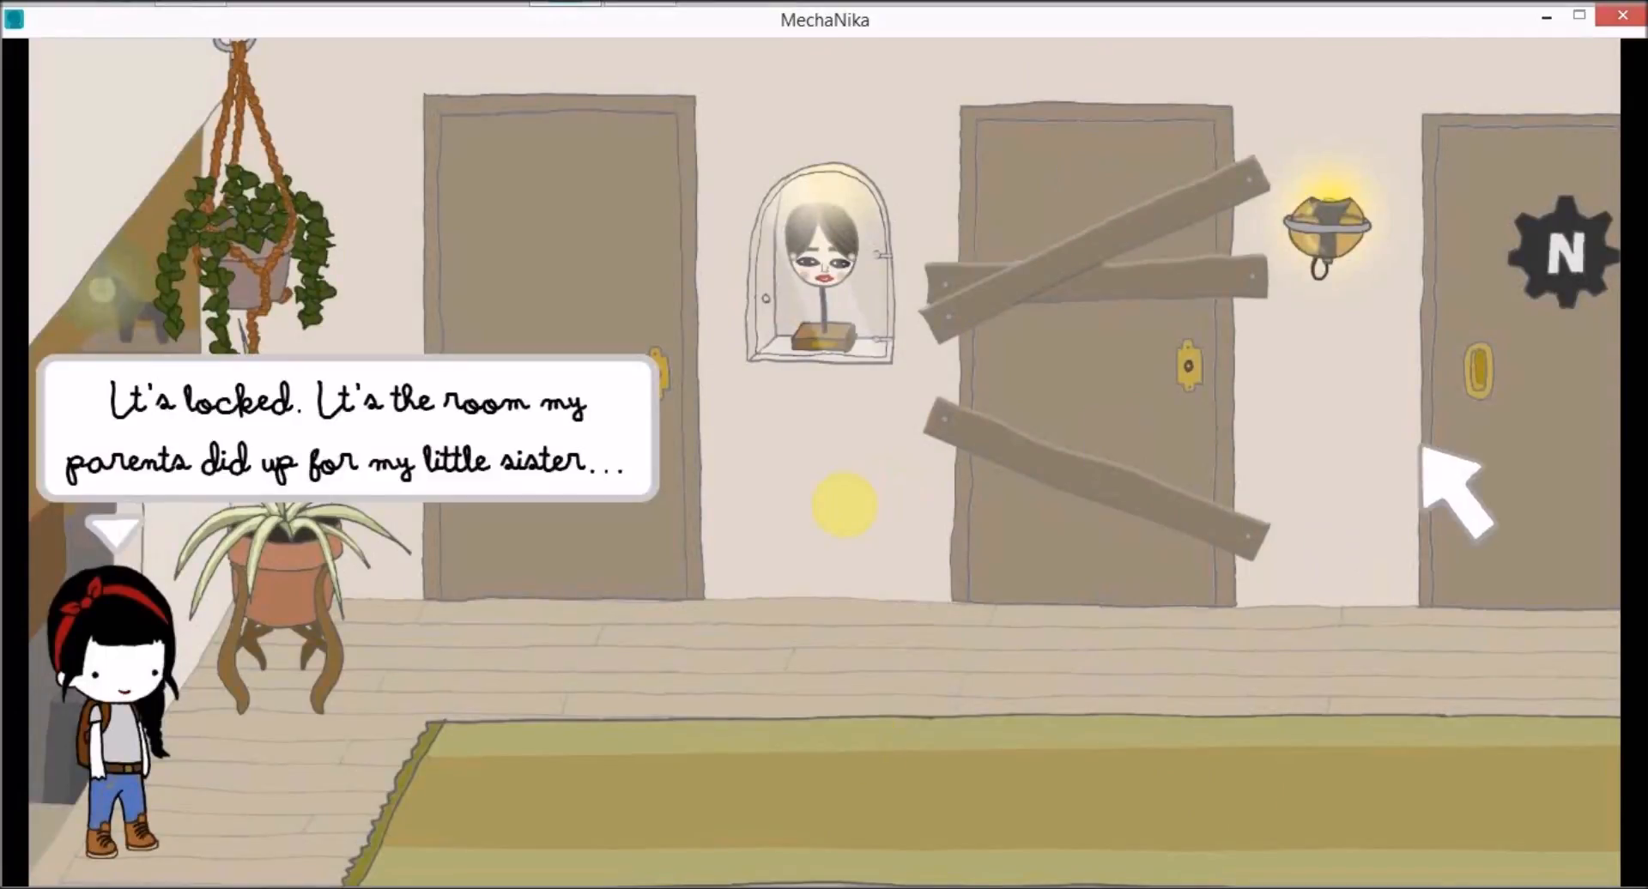
{"action": "left_click", "coordinate": [826, 486]}
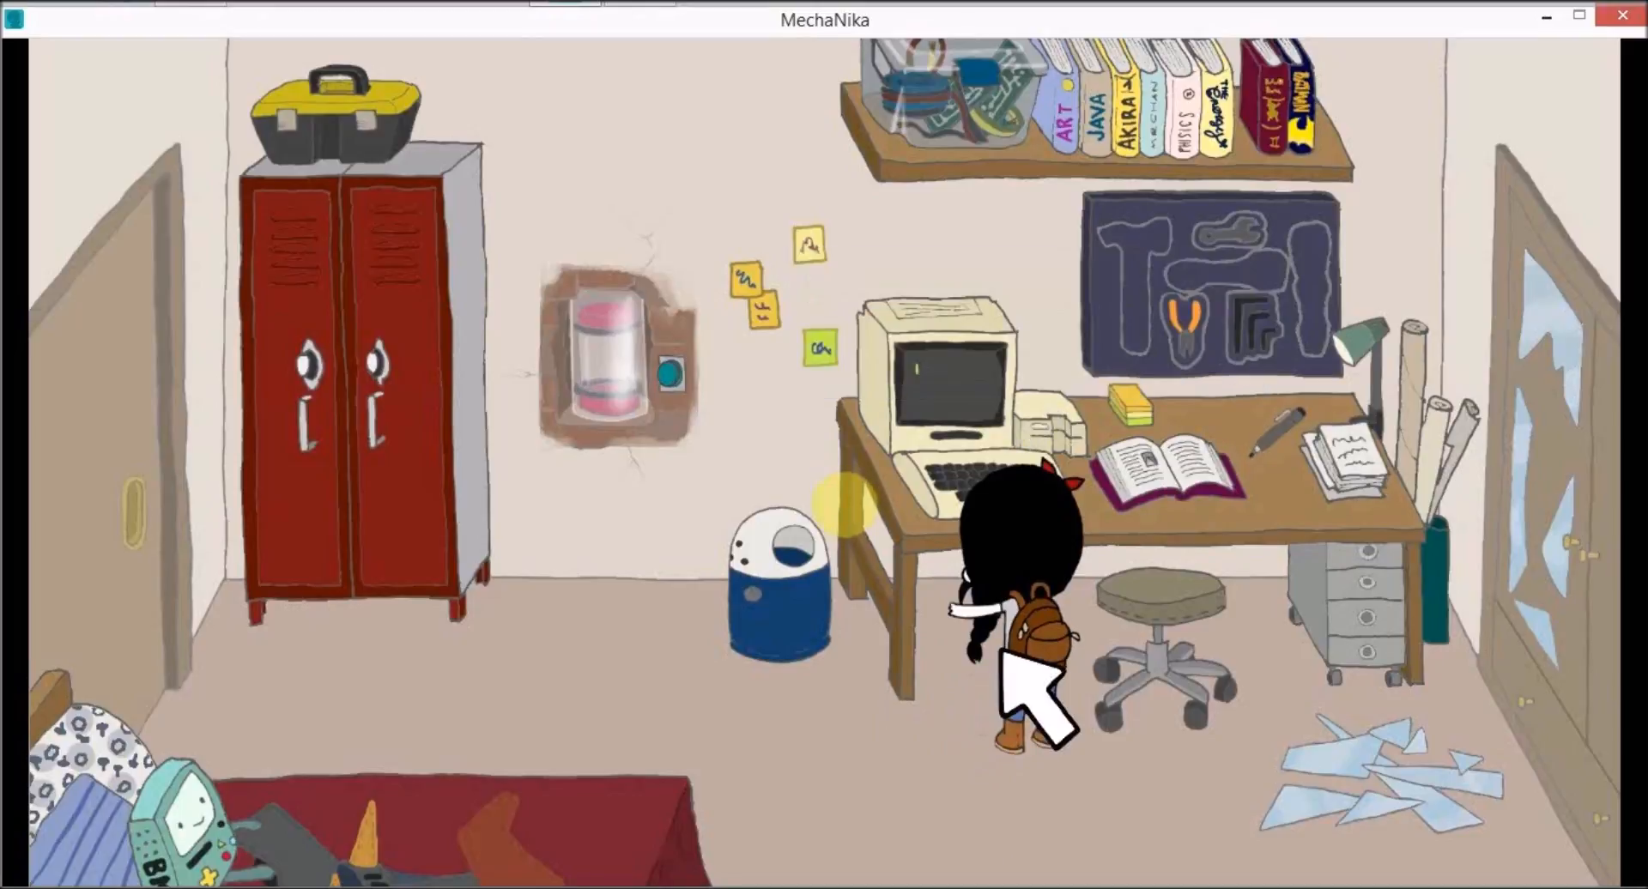
Step: Walk across the workshop bedroom to the desk with the old computer
{"action": "left_click", "coordinate": [940, 372]}
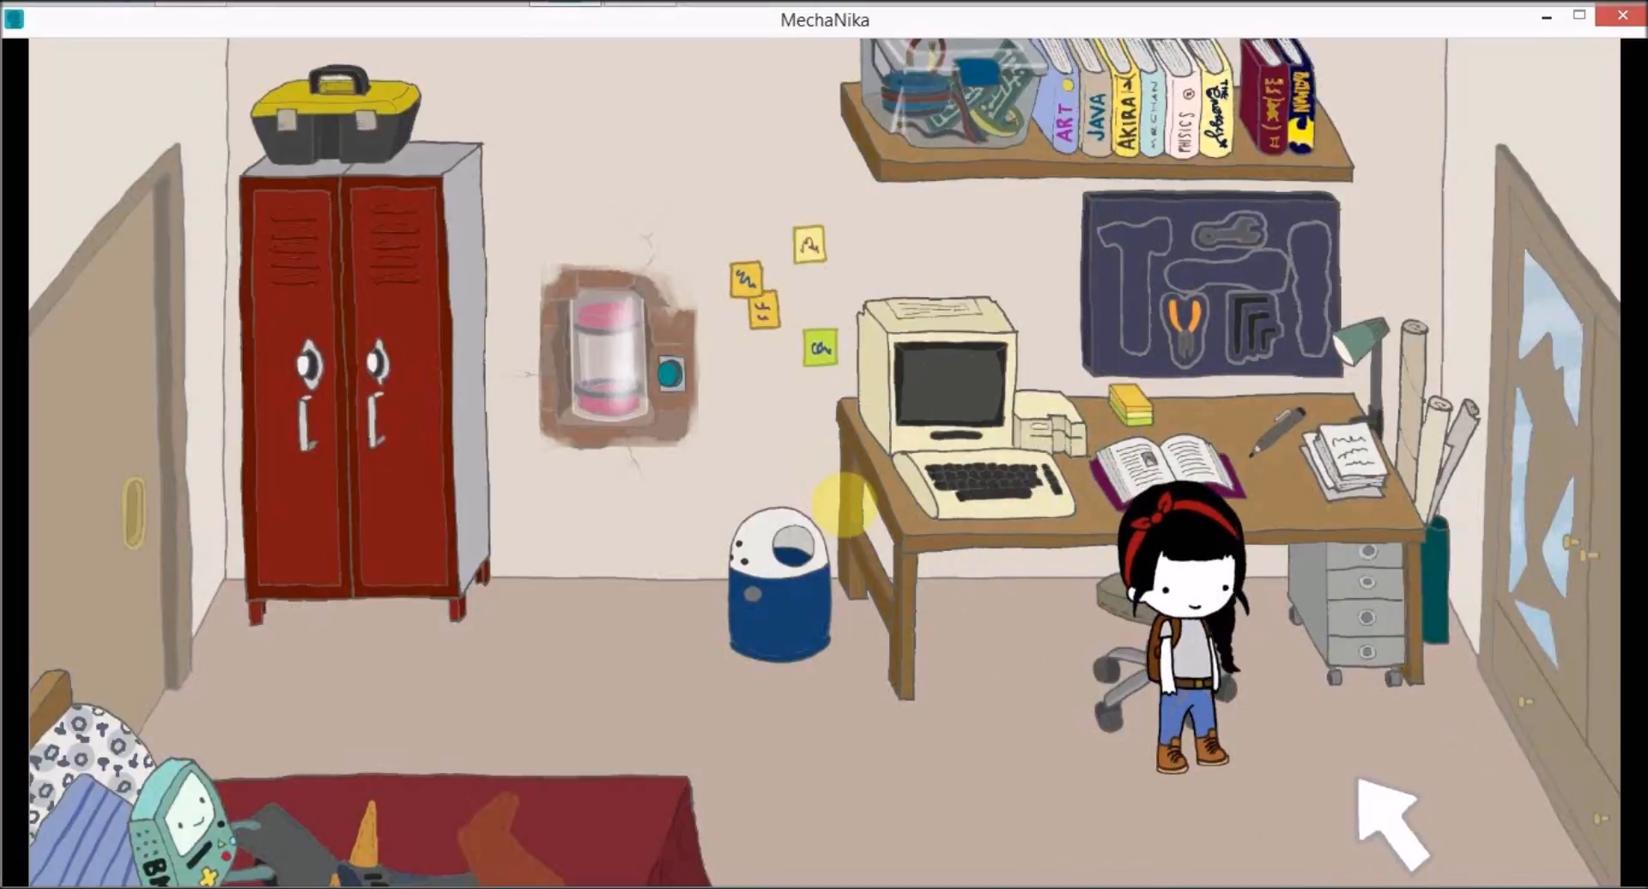
{"action": "mouse_move", "coordinate": [724, 347]}
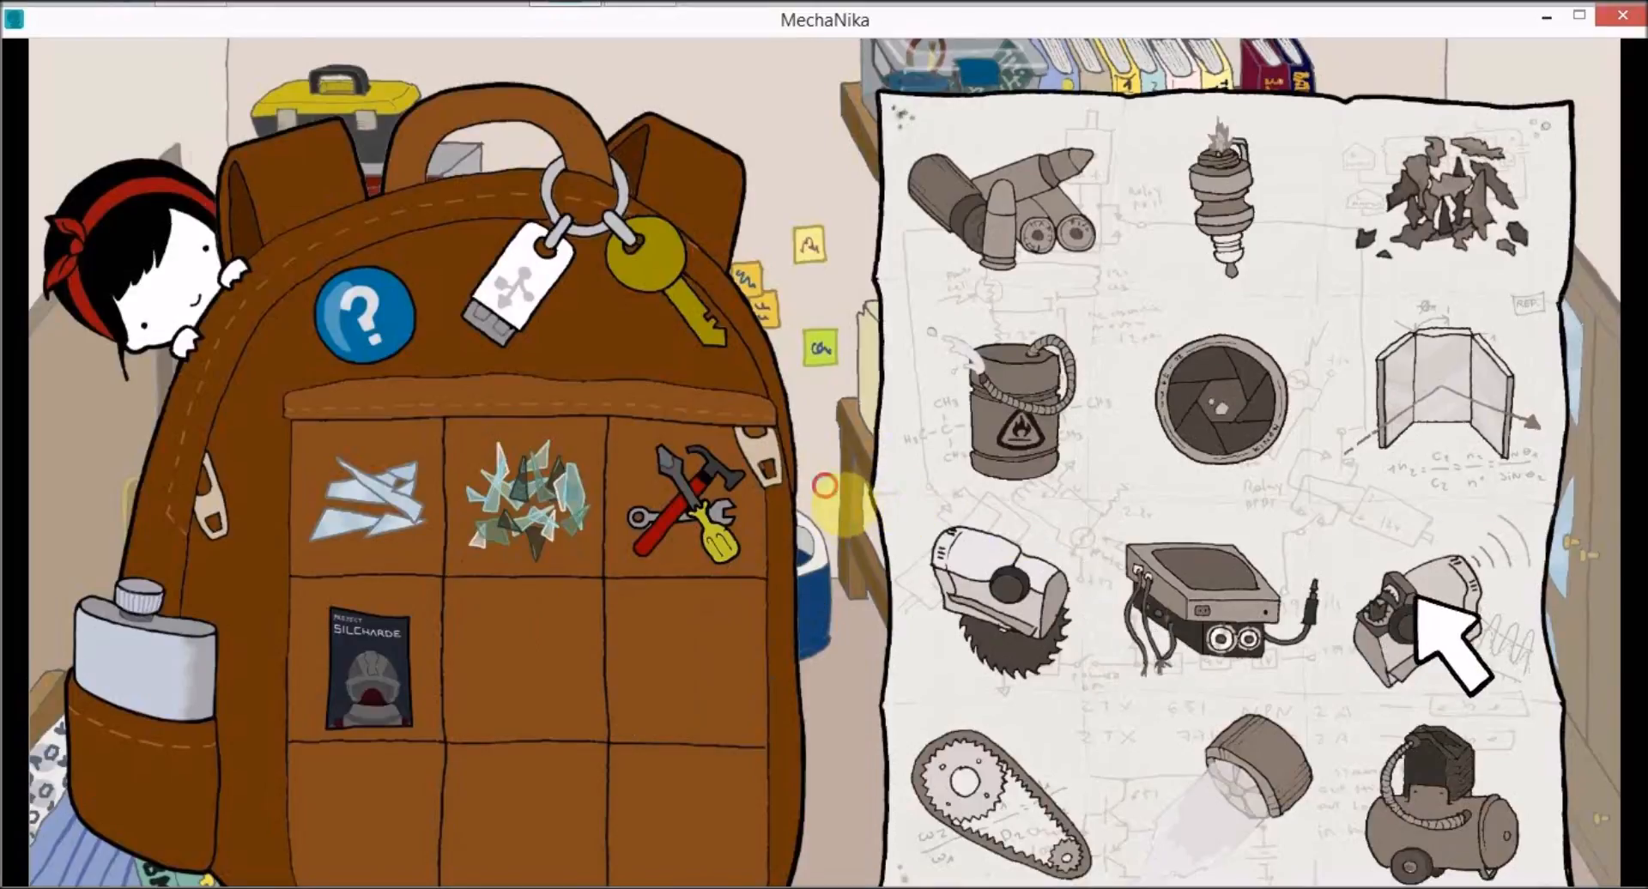
Step: Build the reflective panels blueprint with a backpack item, then examine the sharp glass shards
{"action": "left_click", "coordinate": [1009, 411]}
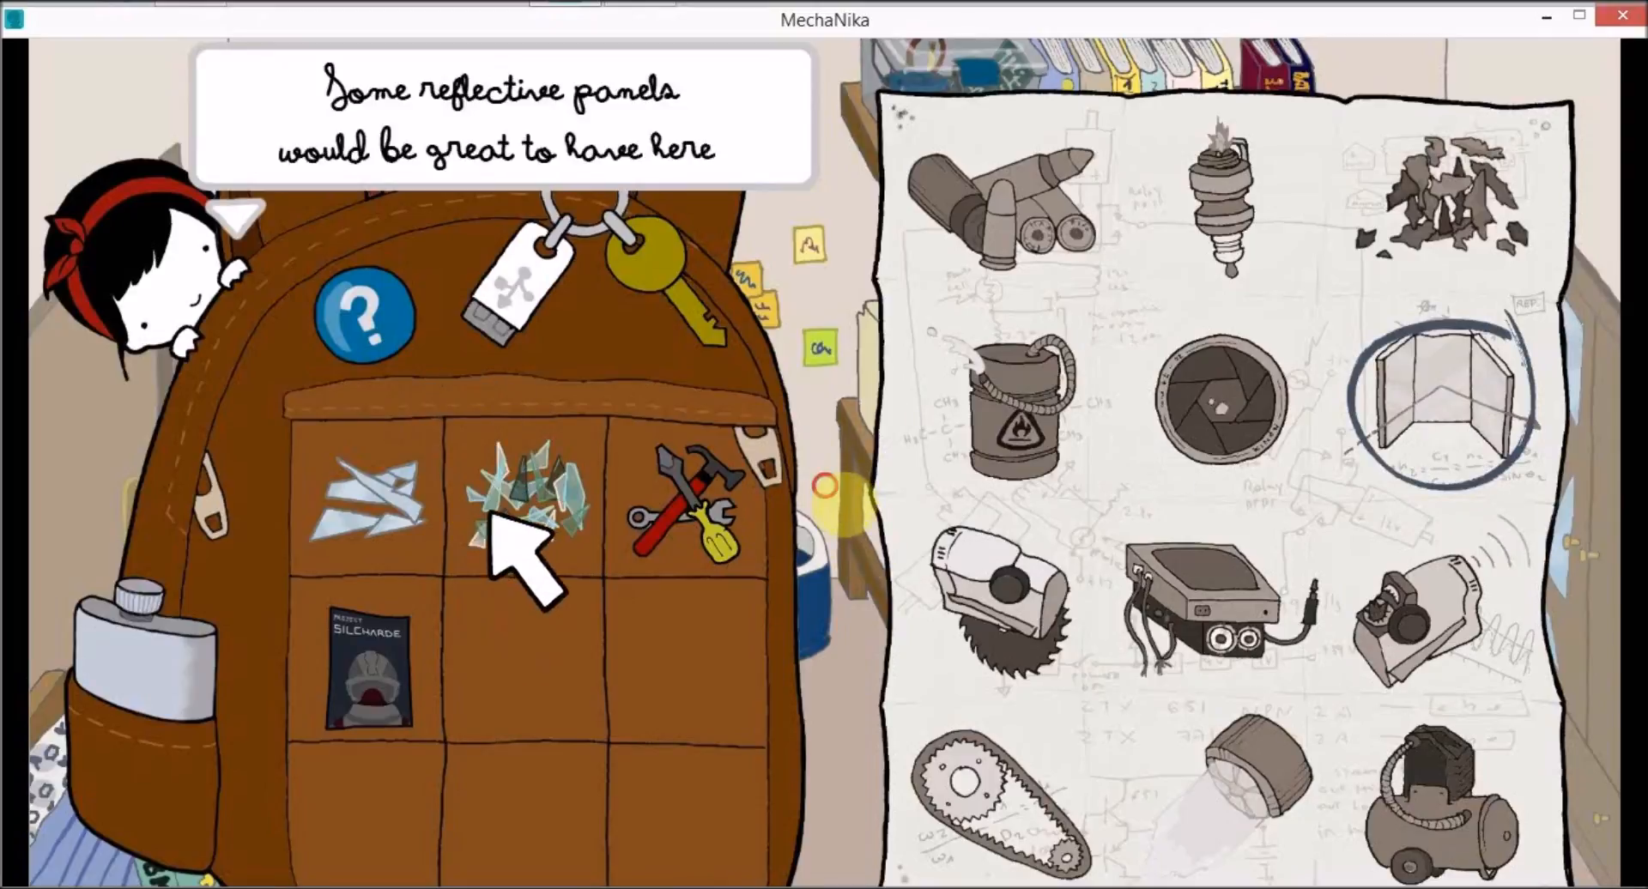
{"action": "left_click", "coordinate": [530, 505]}
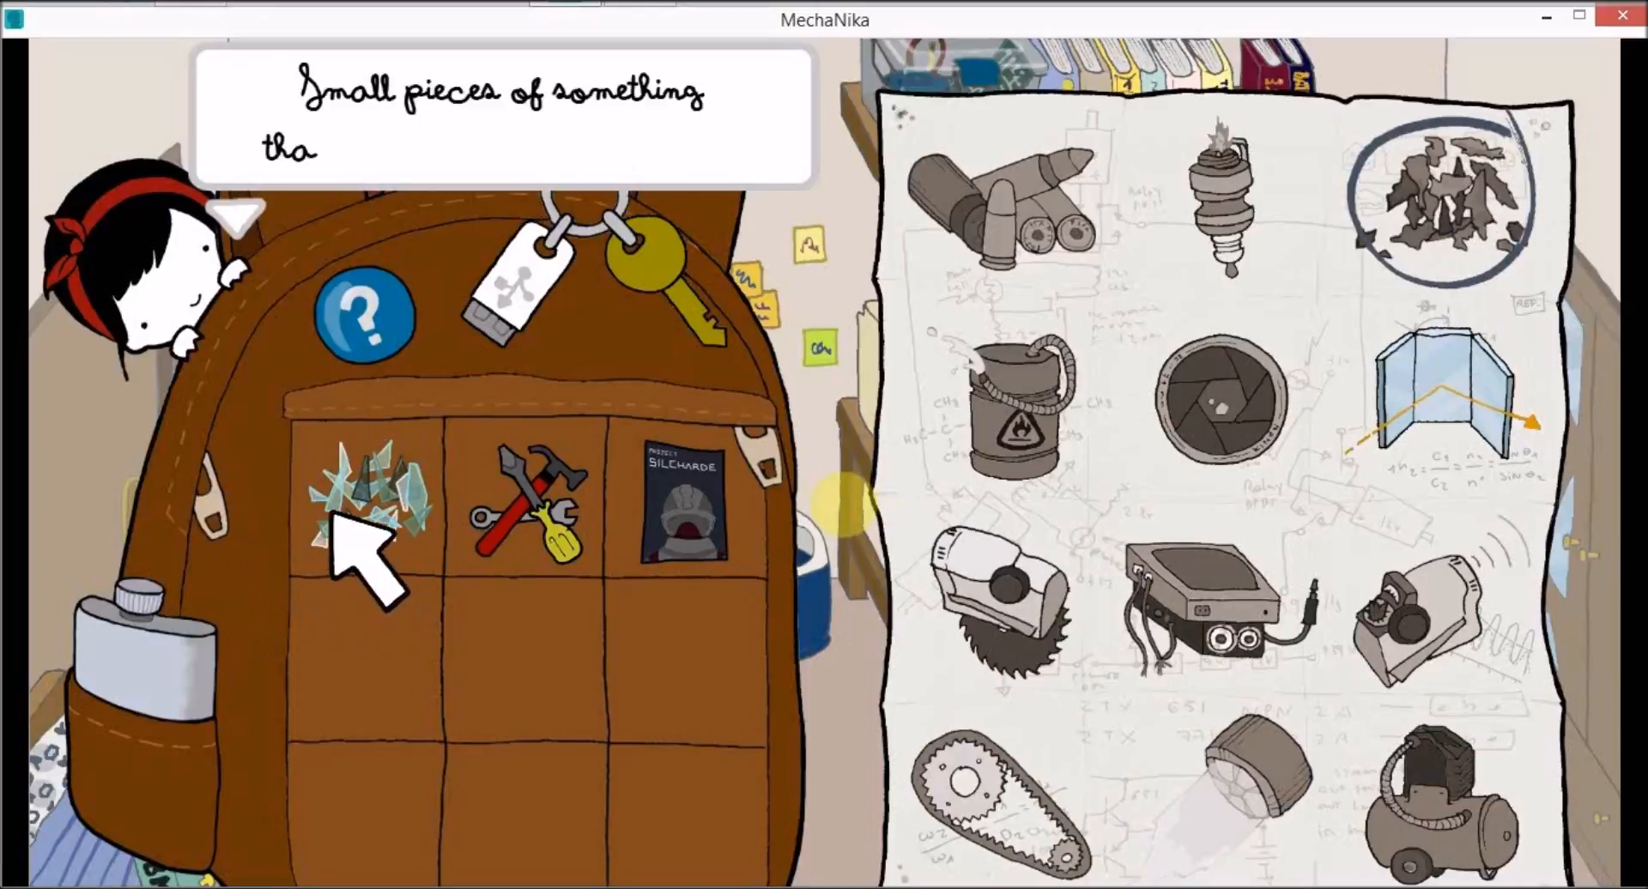
{"action": "left_click", "coordinate": [368, 499]}
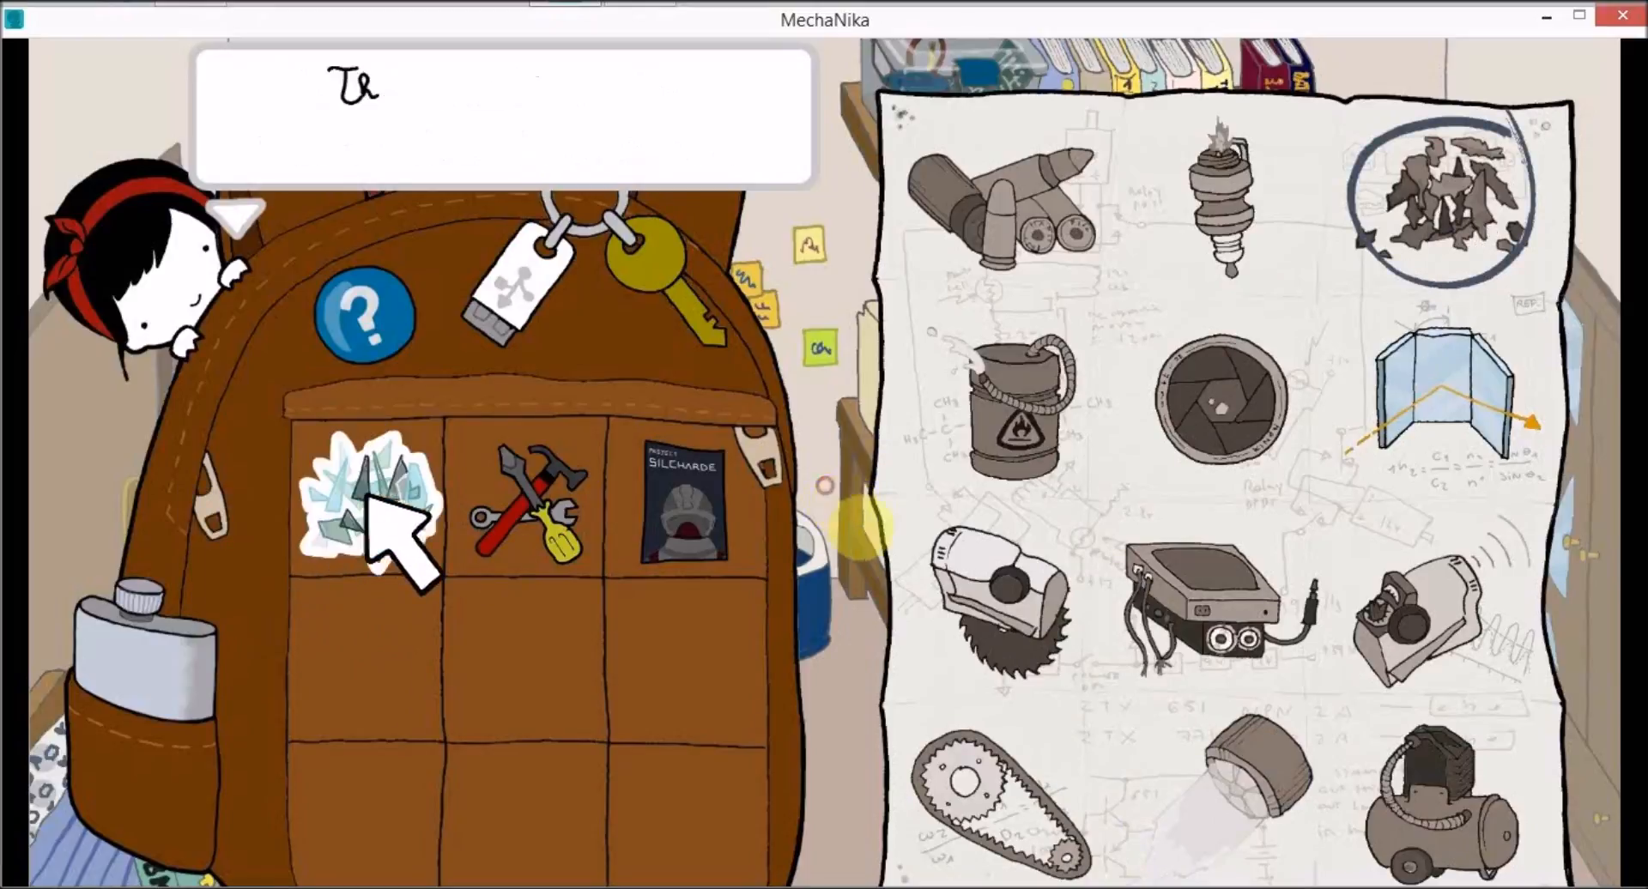
{"action": "left_click", "coordinate": [372, 504]}
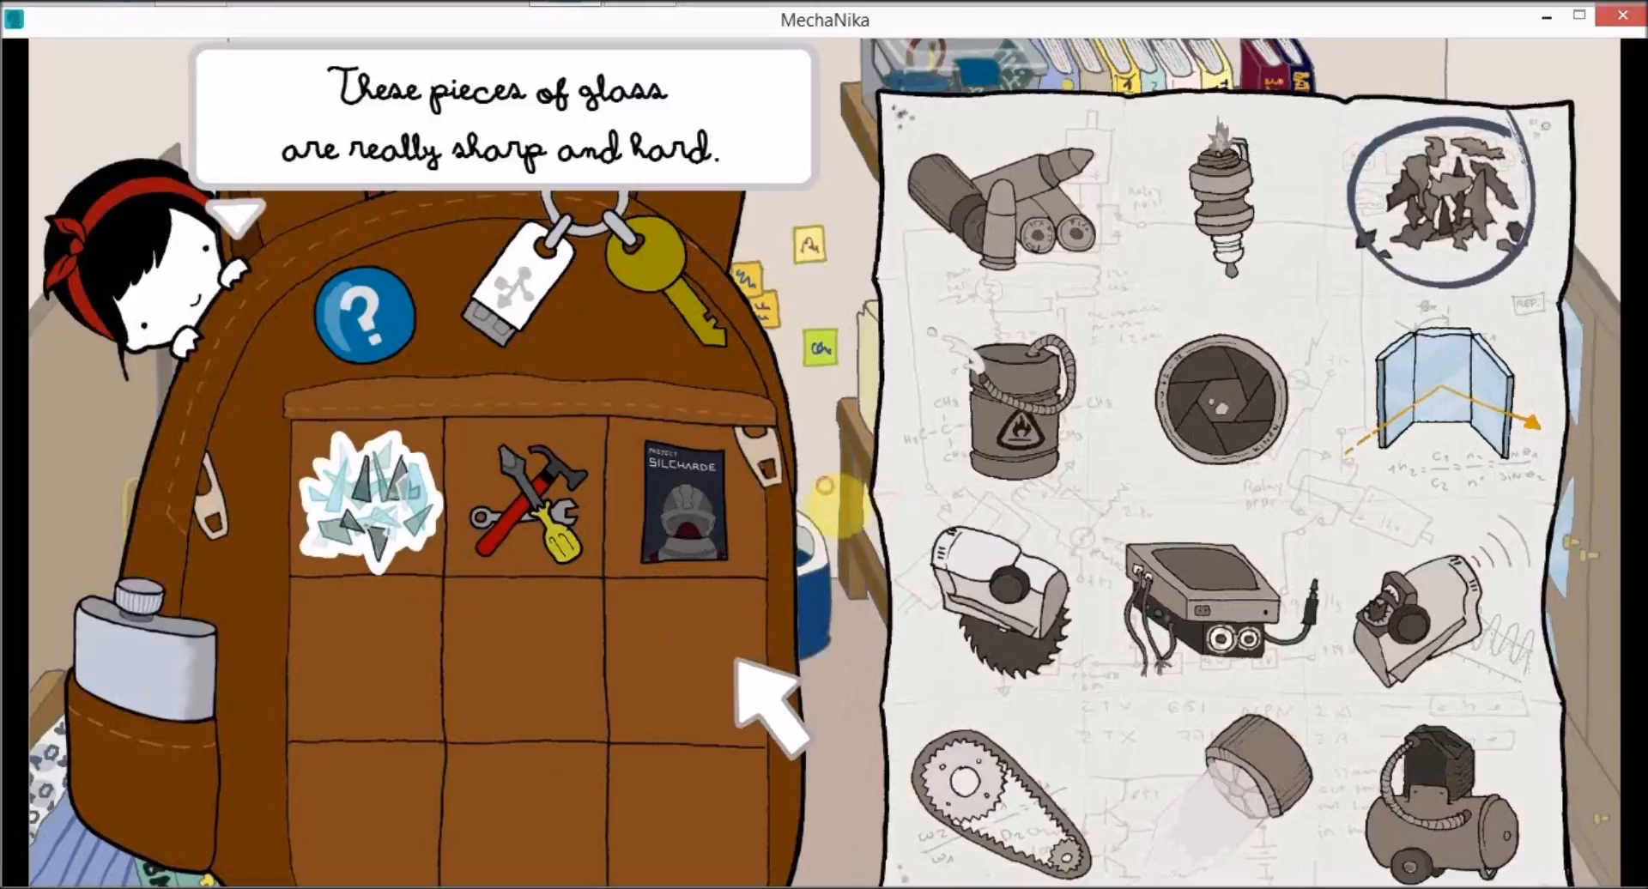
{"action": "left_click", "coordinate": [367, 510]}
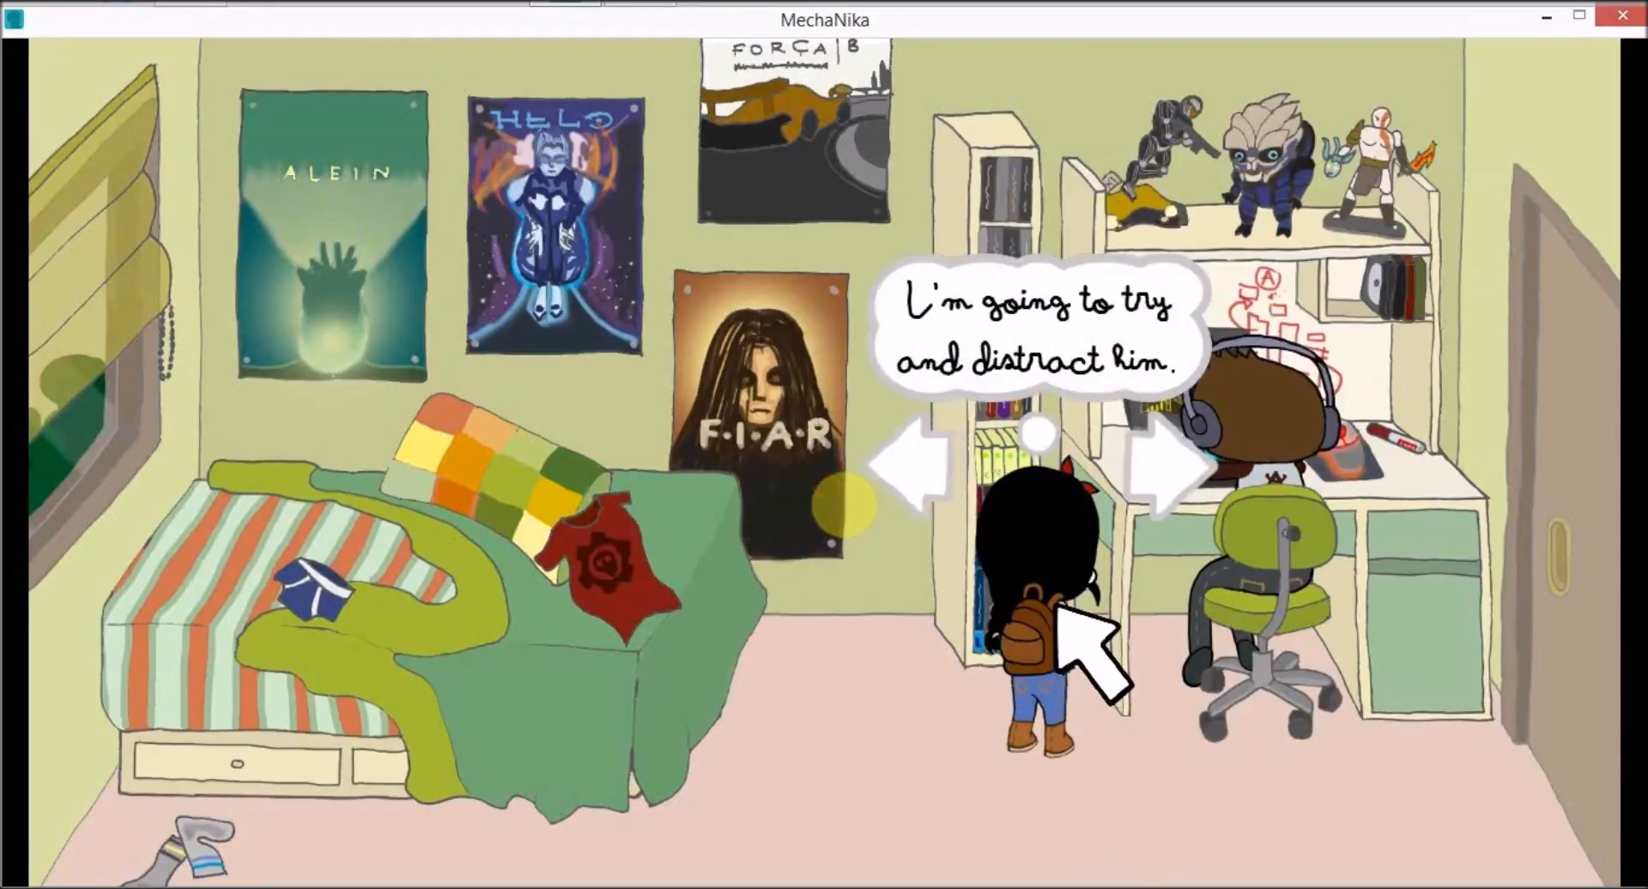
Step: Enter the green poster bedroom where Nika decides to distract the boy at the desk
{"action": "left_click", "coordinate": [1035, 630]}
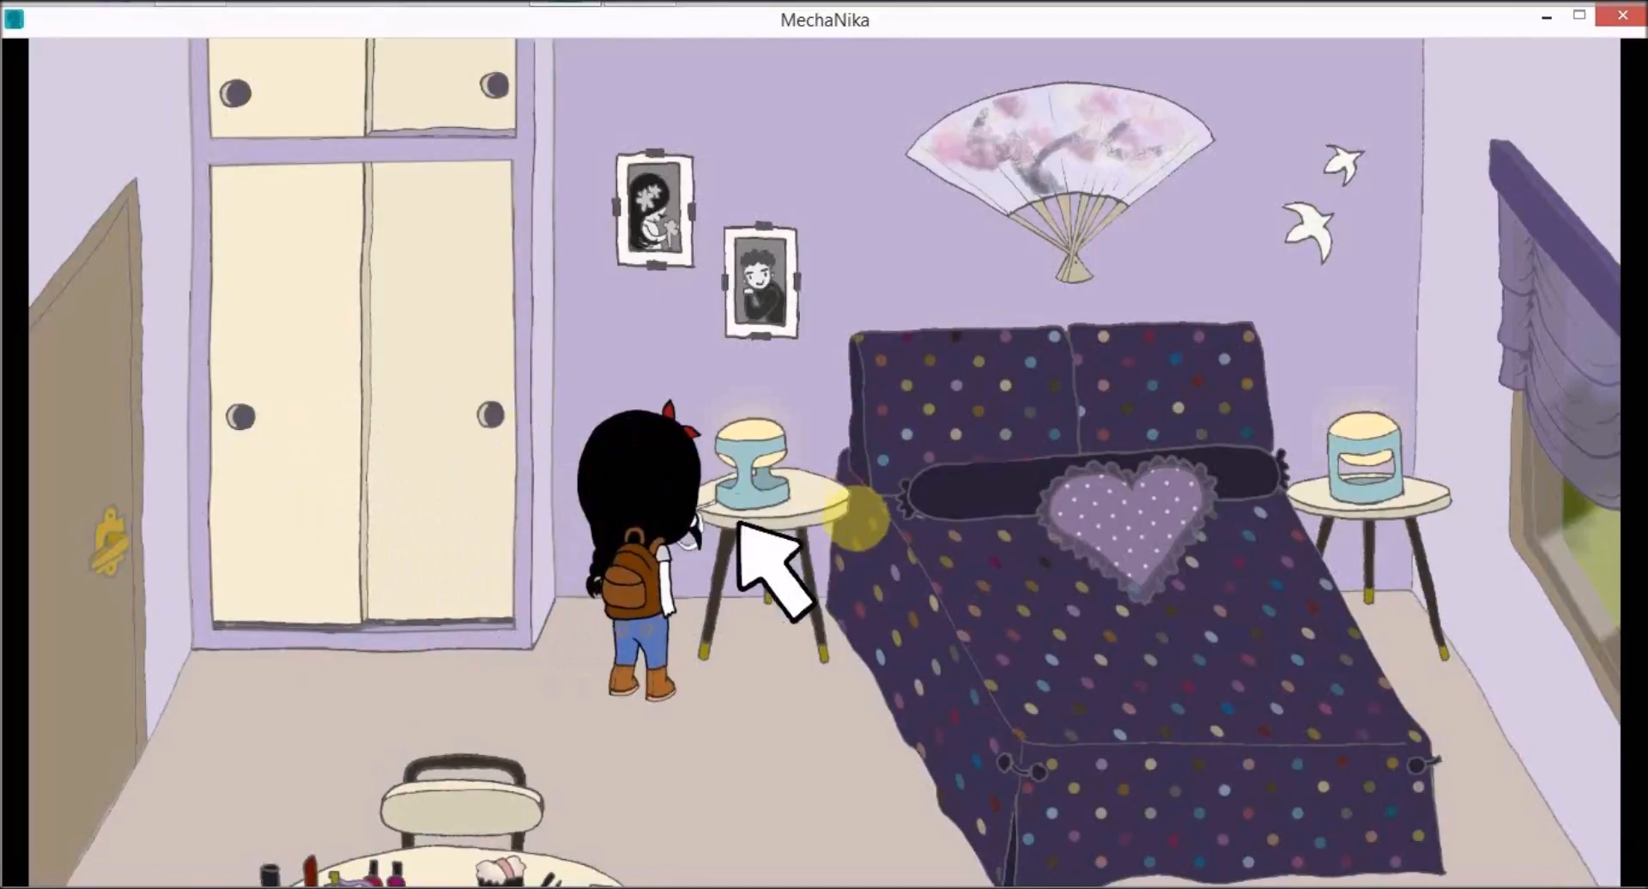
Step: Interact with the bedside lamp in the purple polka-dot bedroom
{"action": "left_click", "coordinate": [767, 505]}
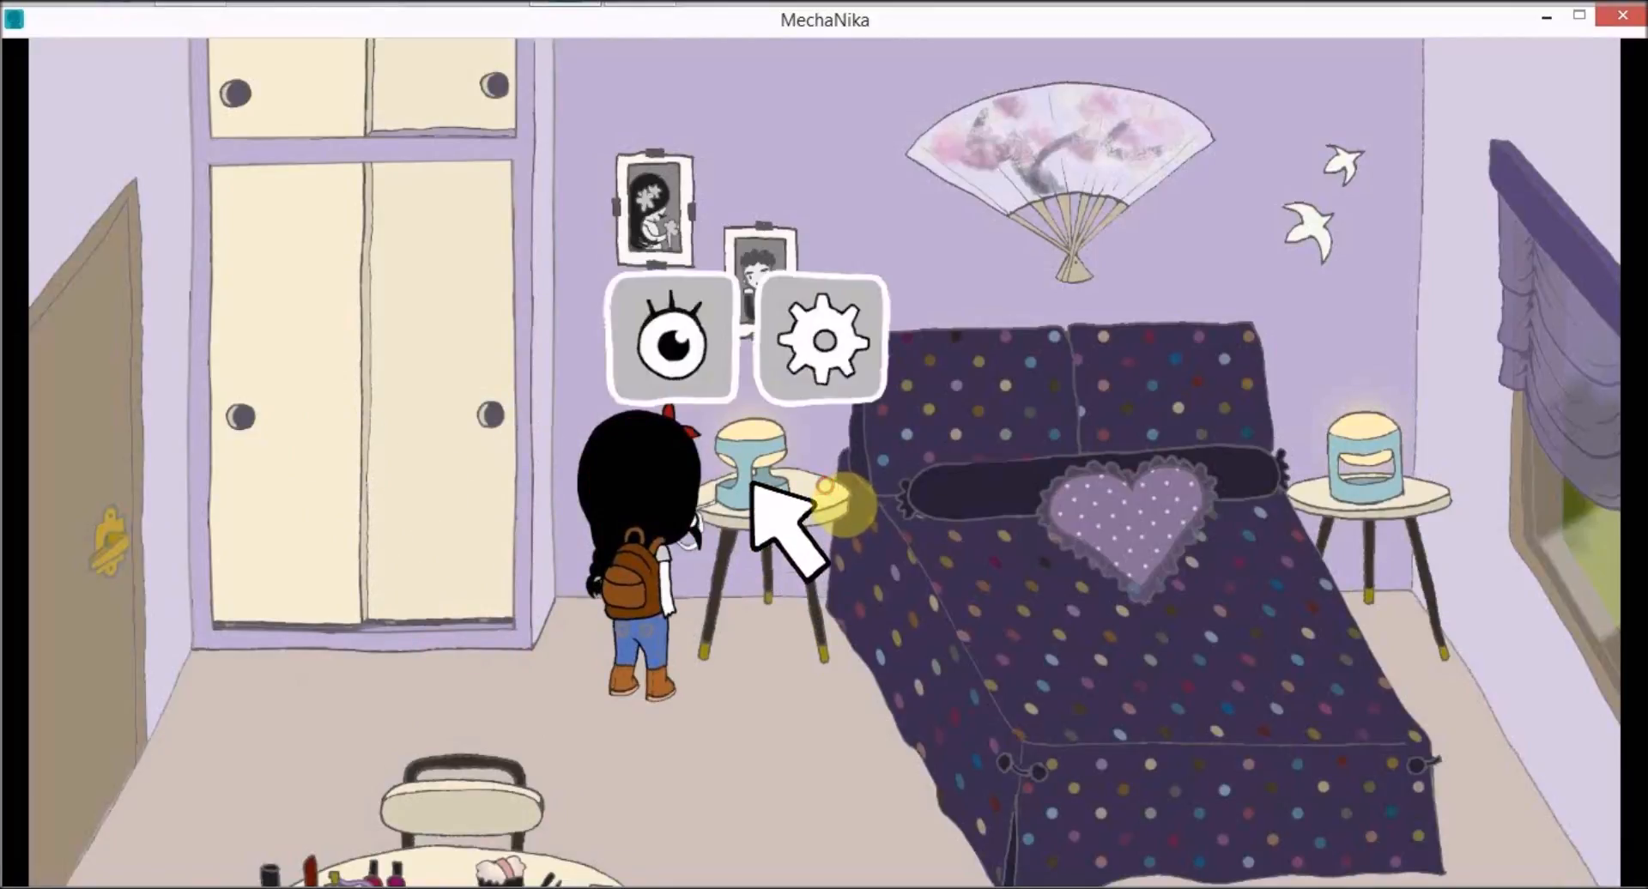
{"action": "left_click", "coordinate": [671, 340]}
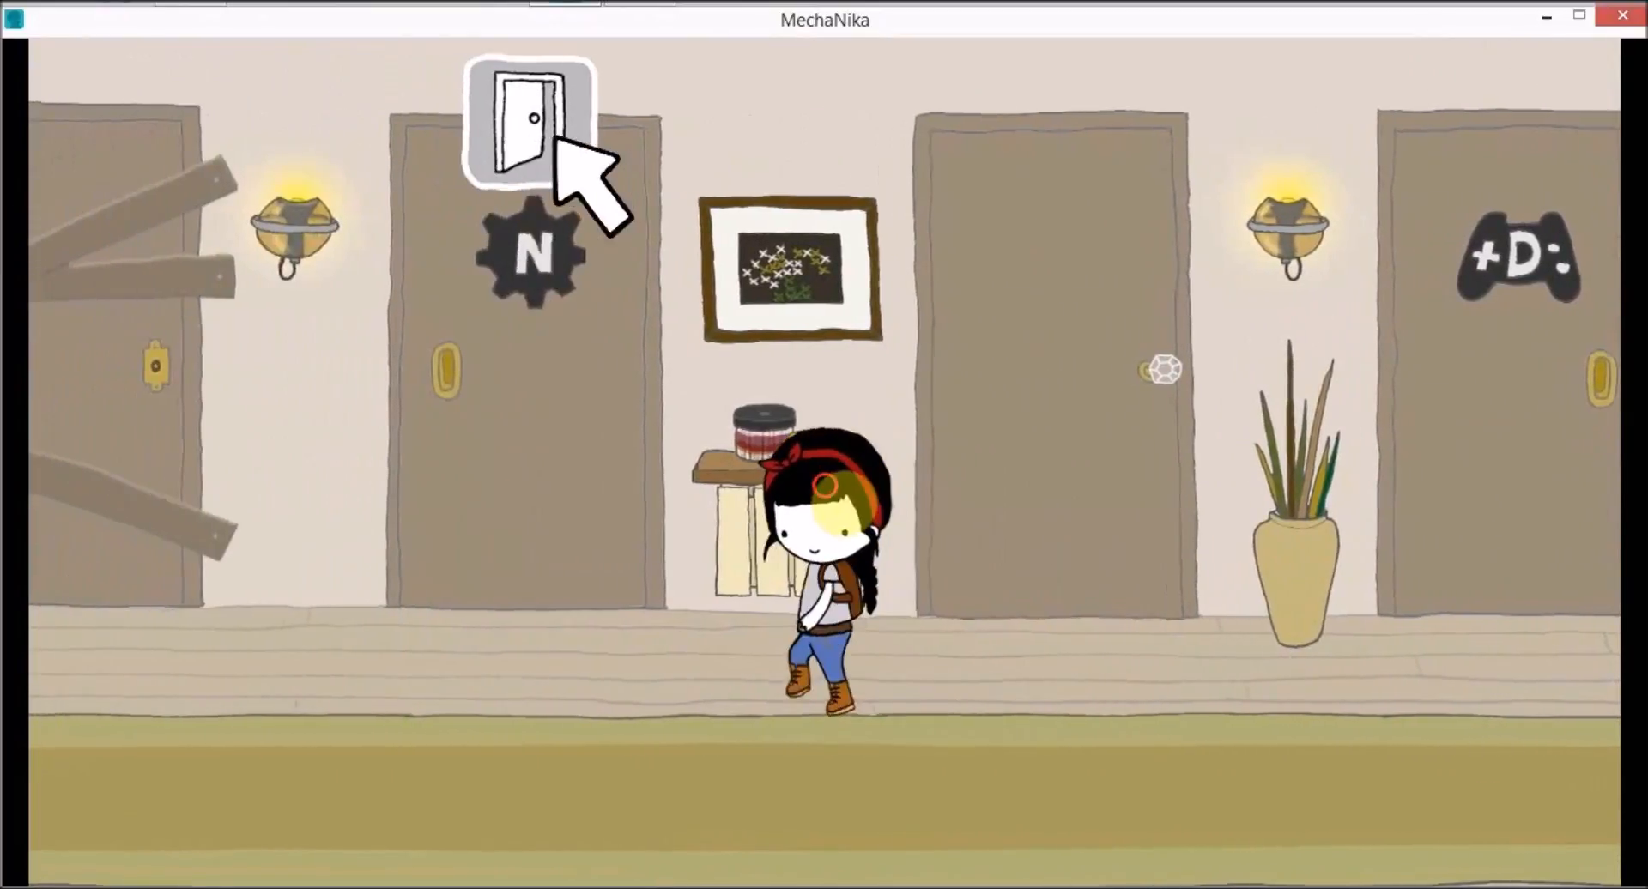
Step: Go through the door marked N and walk across the workshop room floor
{"action": "left_click", "coordinate": [529, 115]}
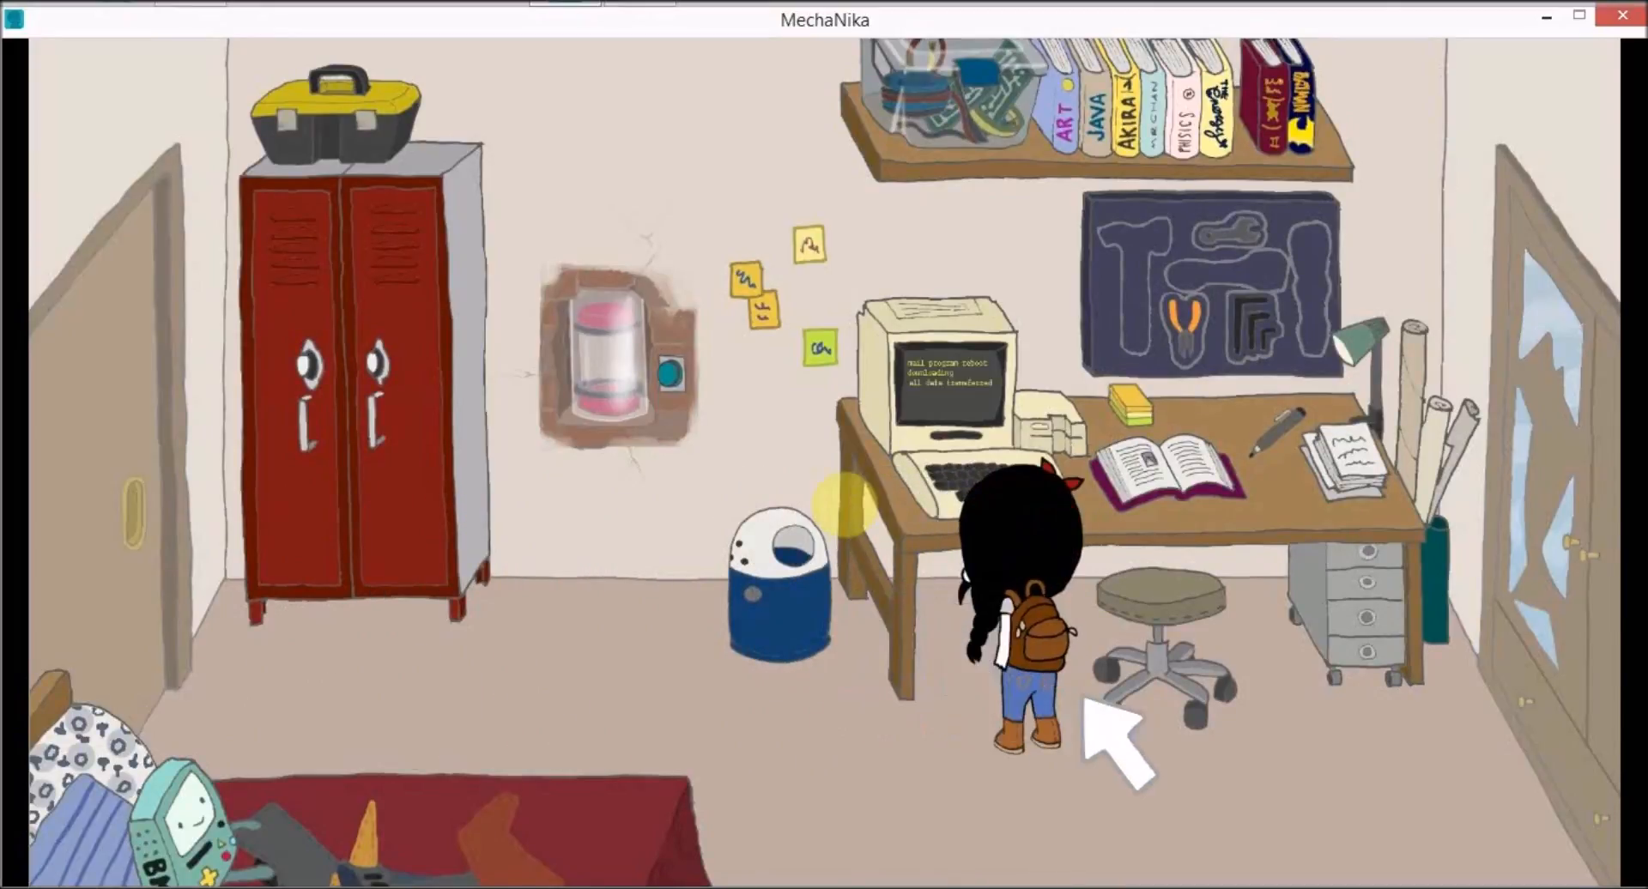
{"action": "left_click", "coordinate": [936, 368]}
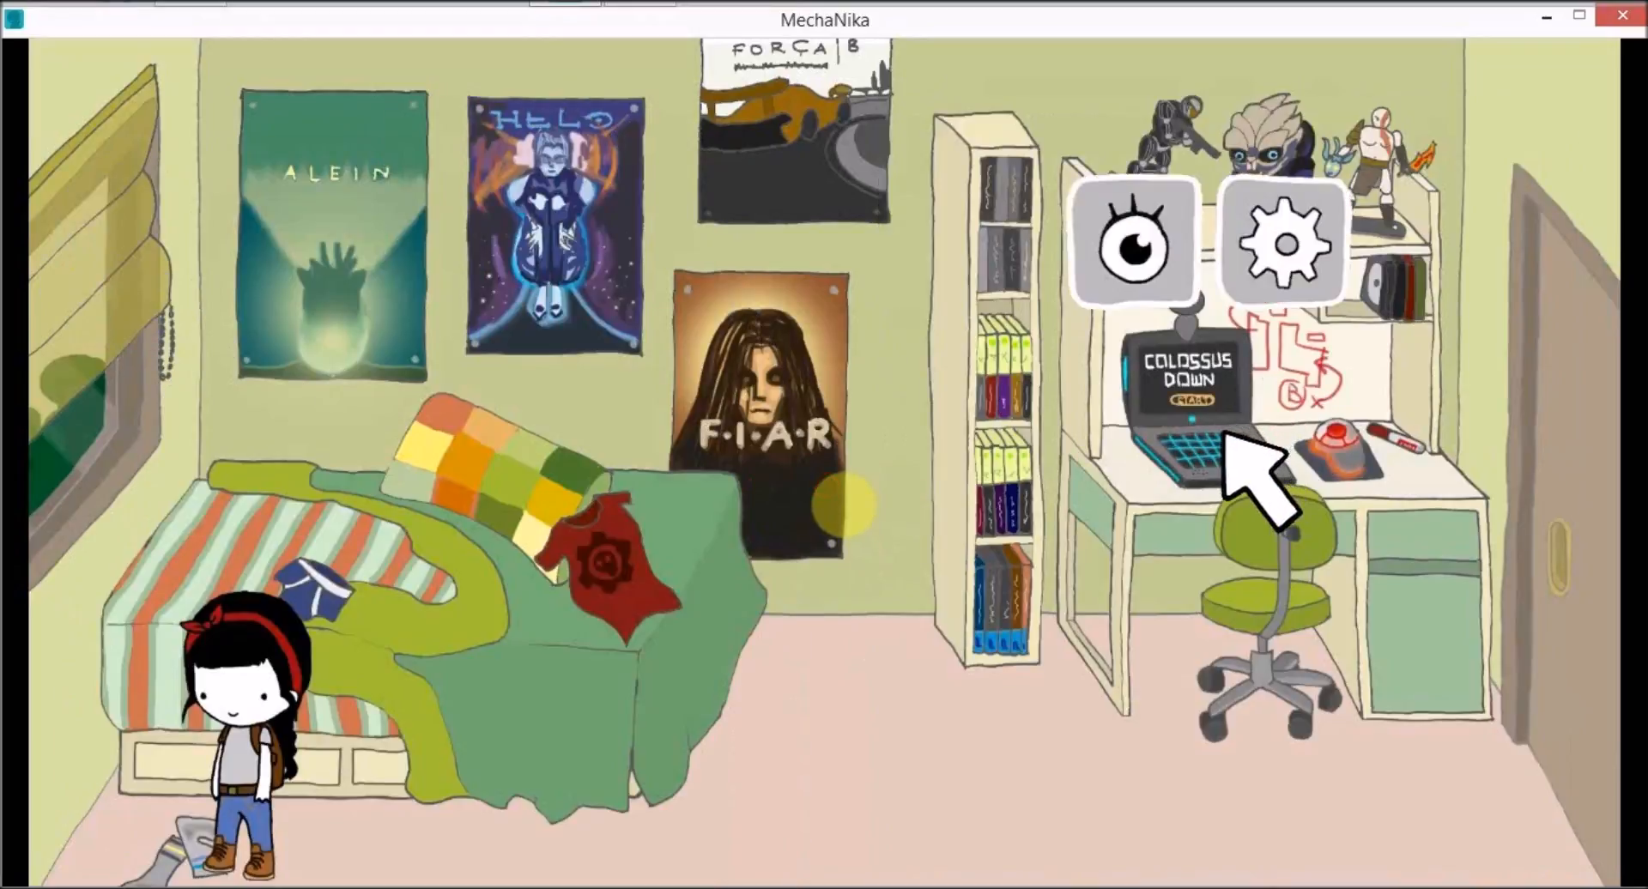
Step: Bring up the look/interact options for the laptop on the boy's desk
{"action": "left_click", "coordinate": [1133, 242]}
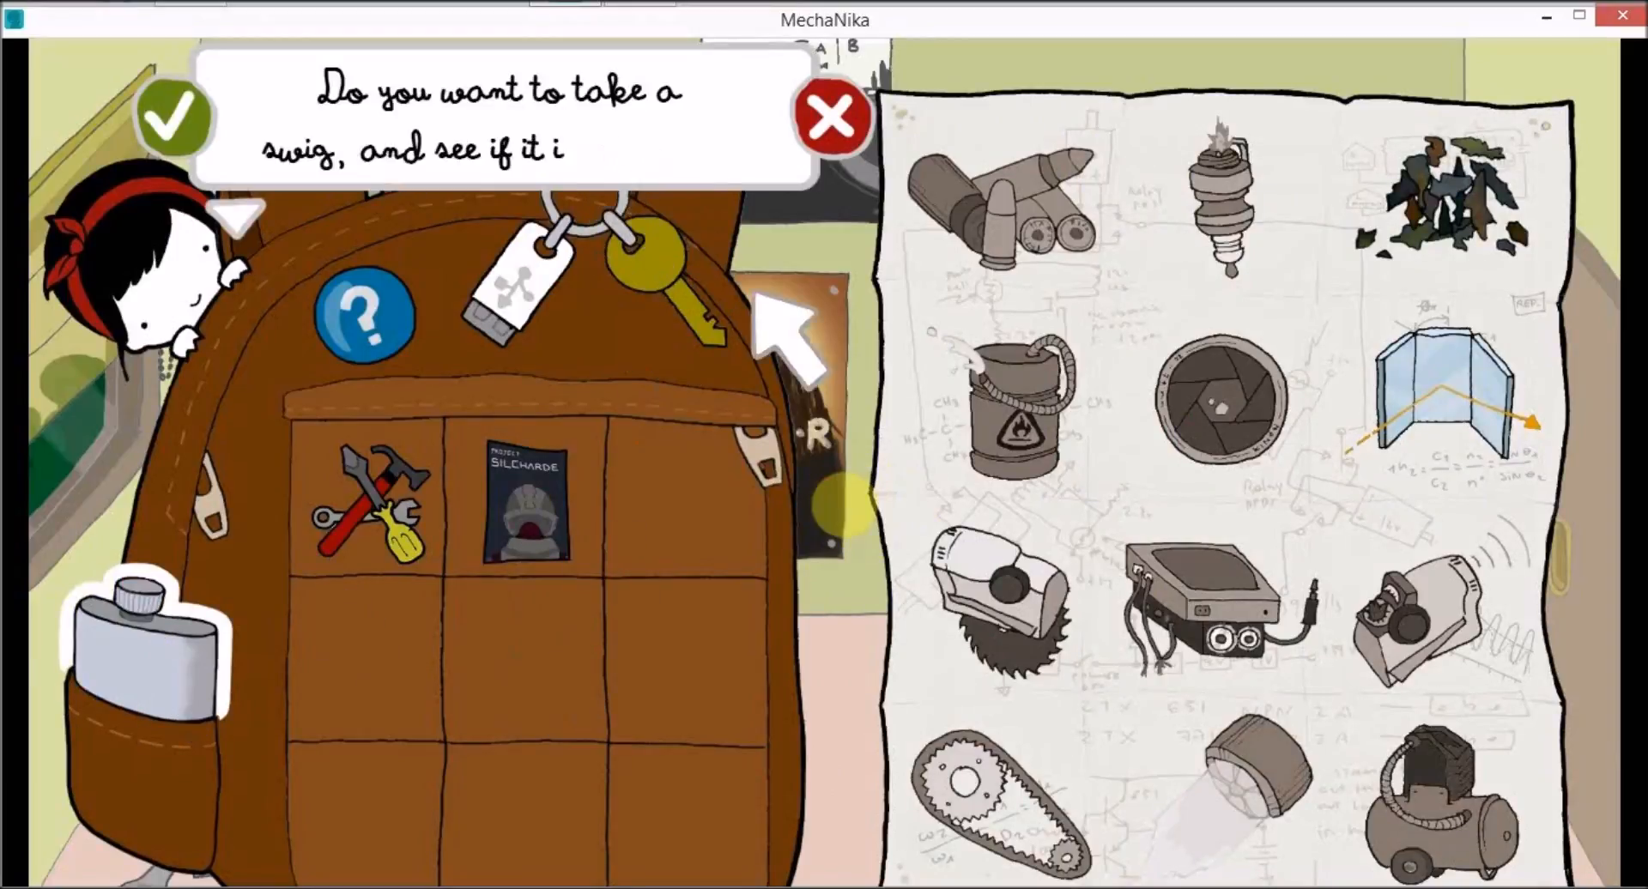
Step: Fit the eye-shaped part from the backpack into the blueprint's lens aperture
{"action": "left_click", "coordinate": [829, 119]}
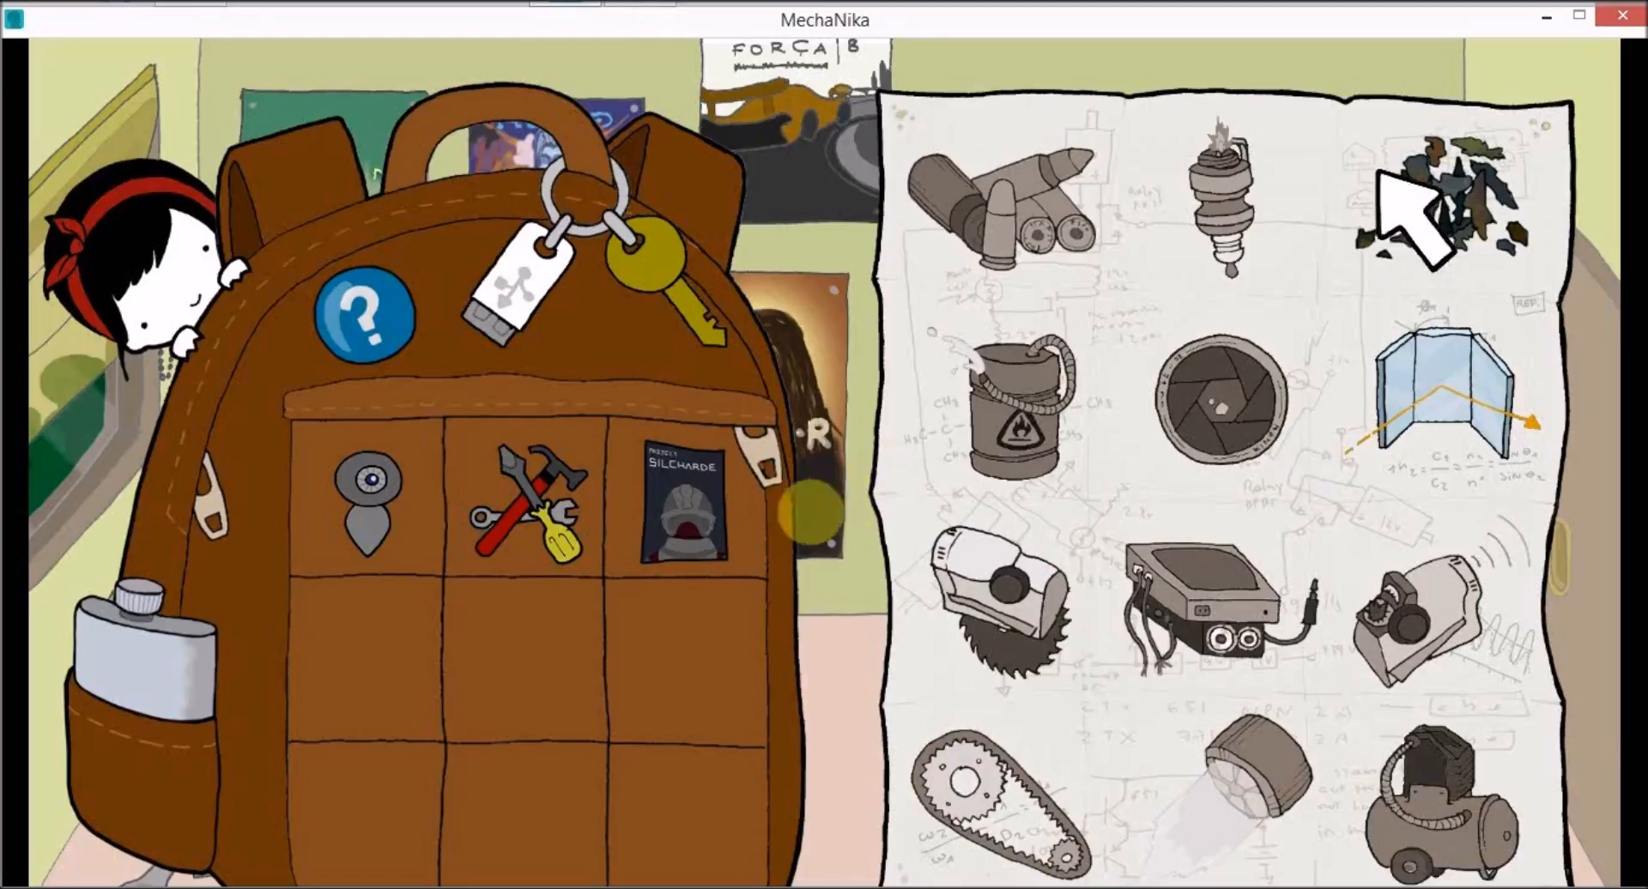
{"action": "left_click", "coordinate": [1214, 405]}
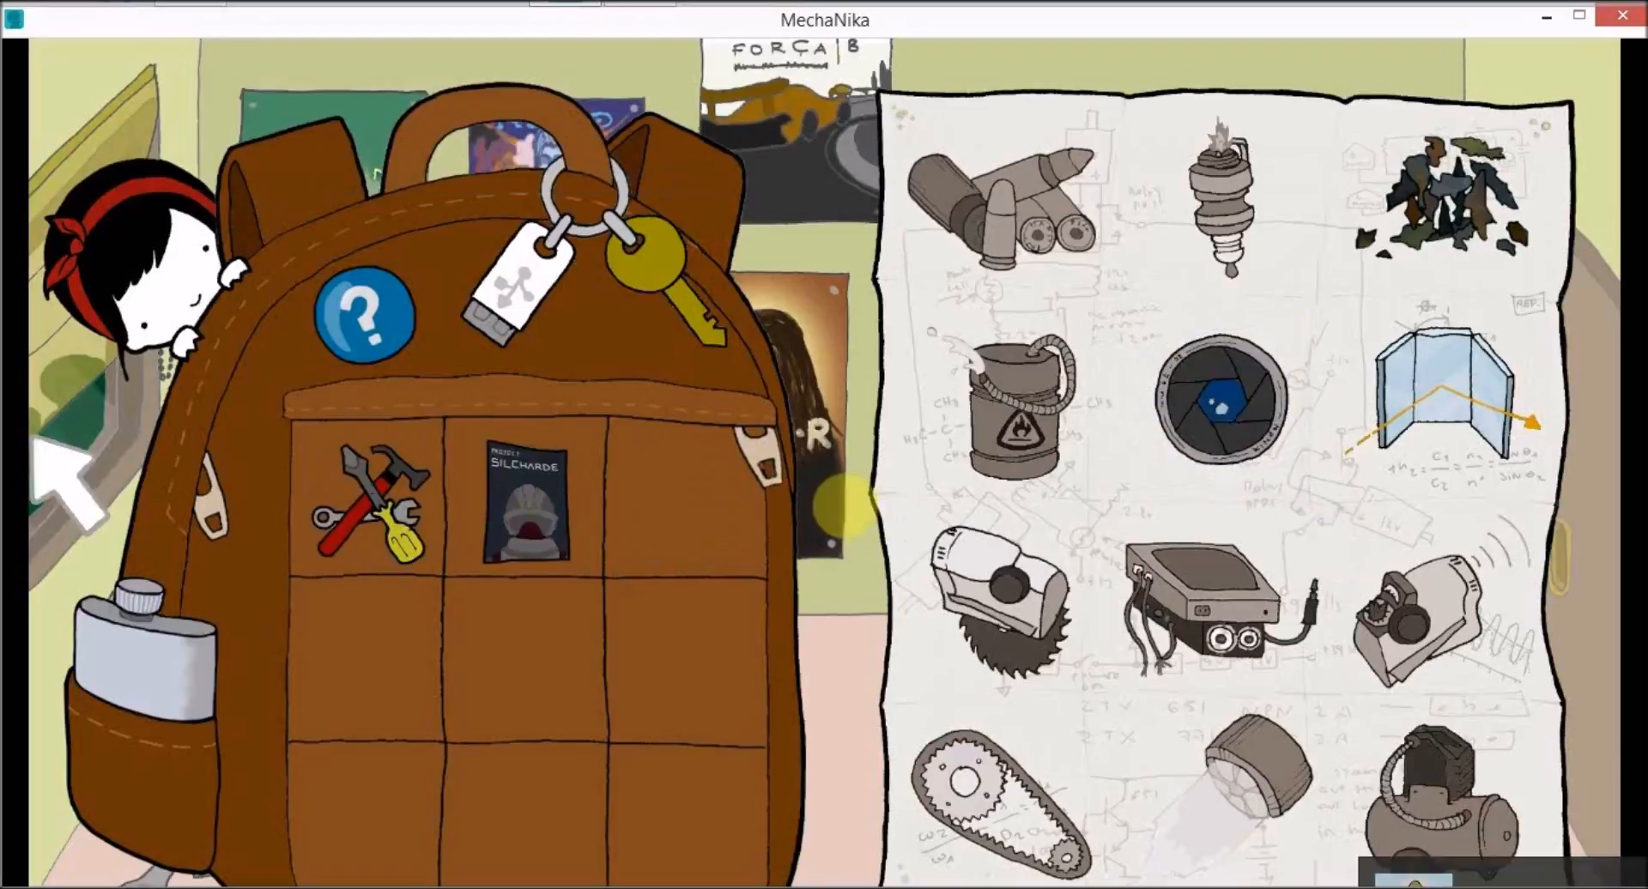
{"action": "mouse_move", "coordinate": [210, 390]}
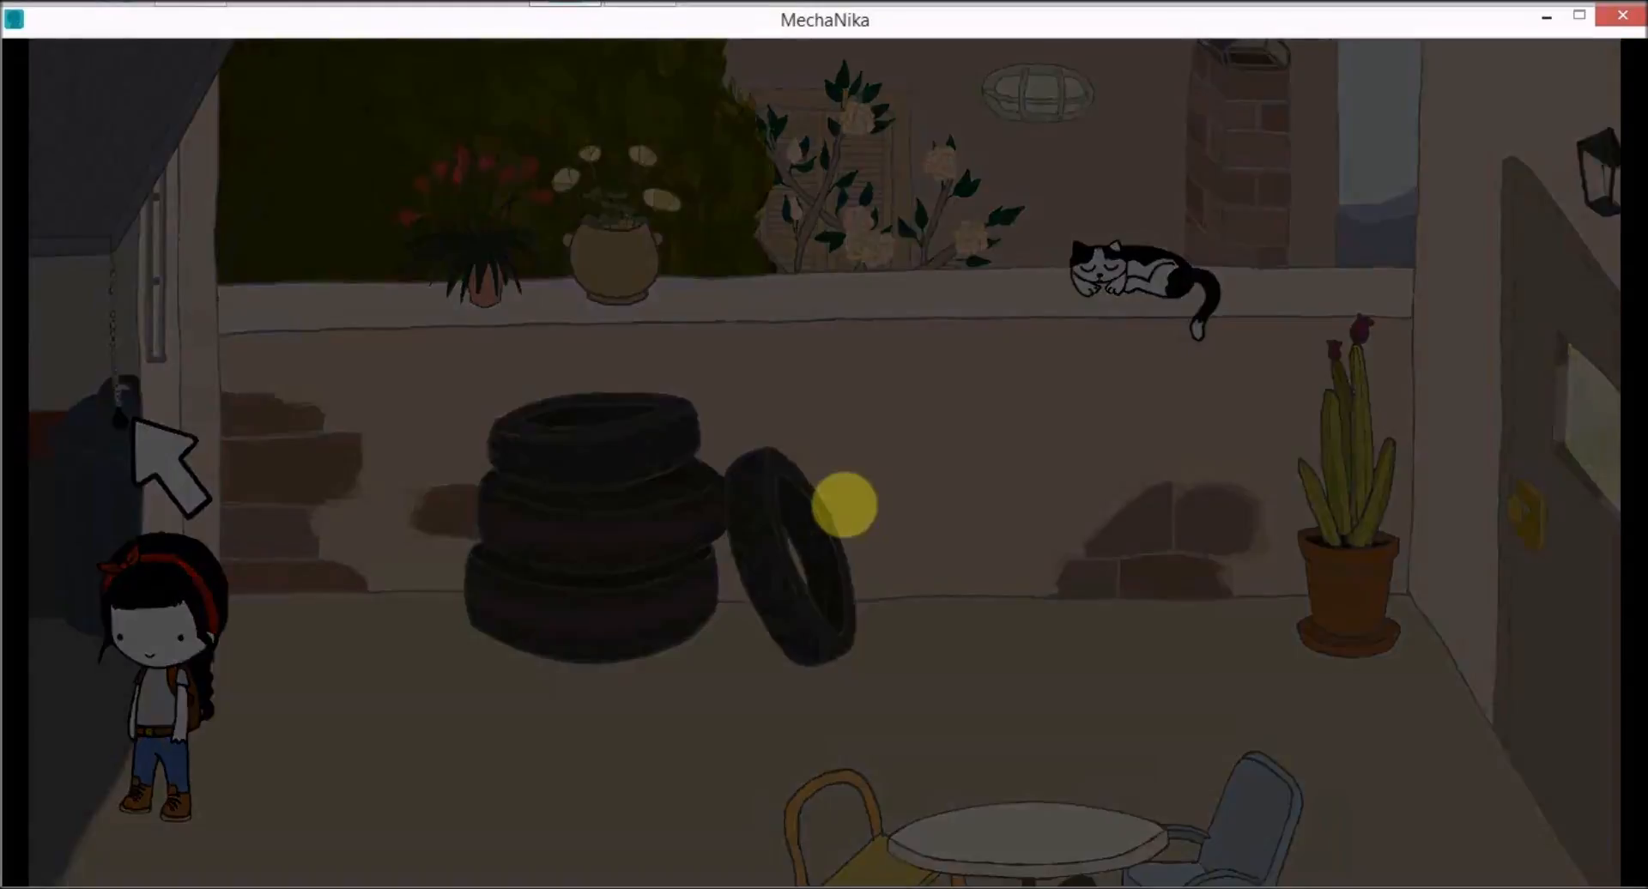
Step: Walk Nika through the side doorway from the courtyard into the garage
{"action": "left_click", "coordinate": [841, 506]}
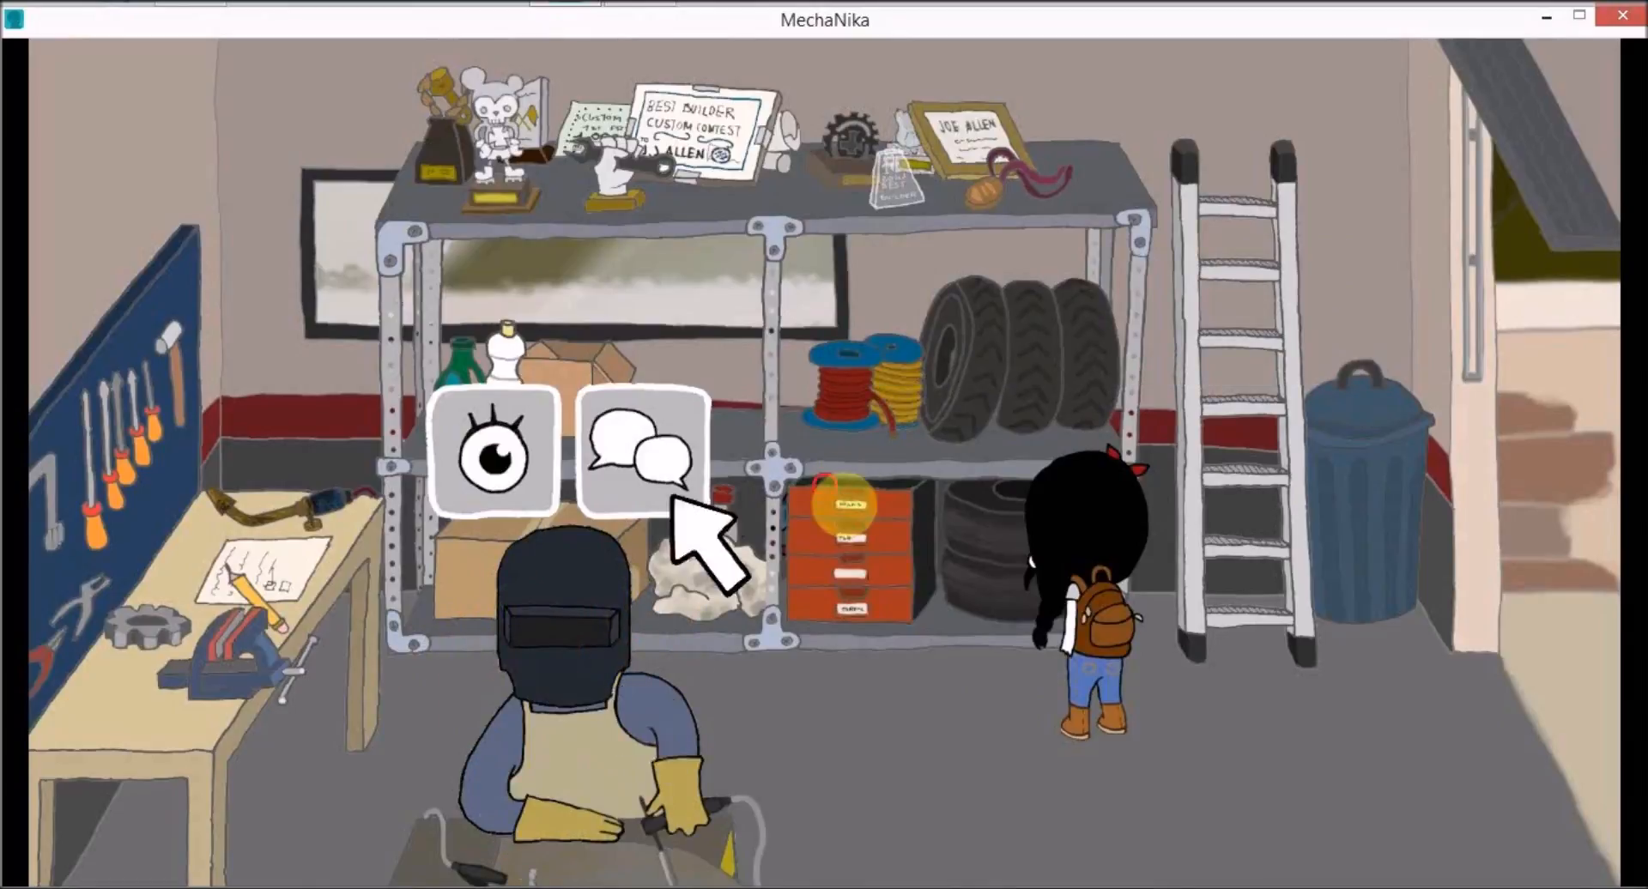
Step: Start a conversation with the masked welder working in the garage
{"action": "left_click", "coordinate": [642, 451]}
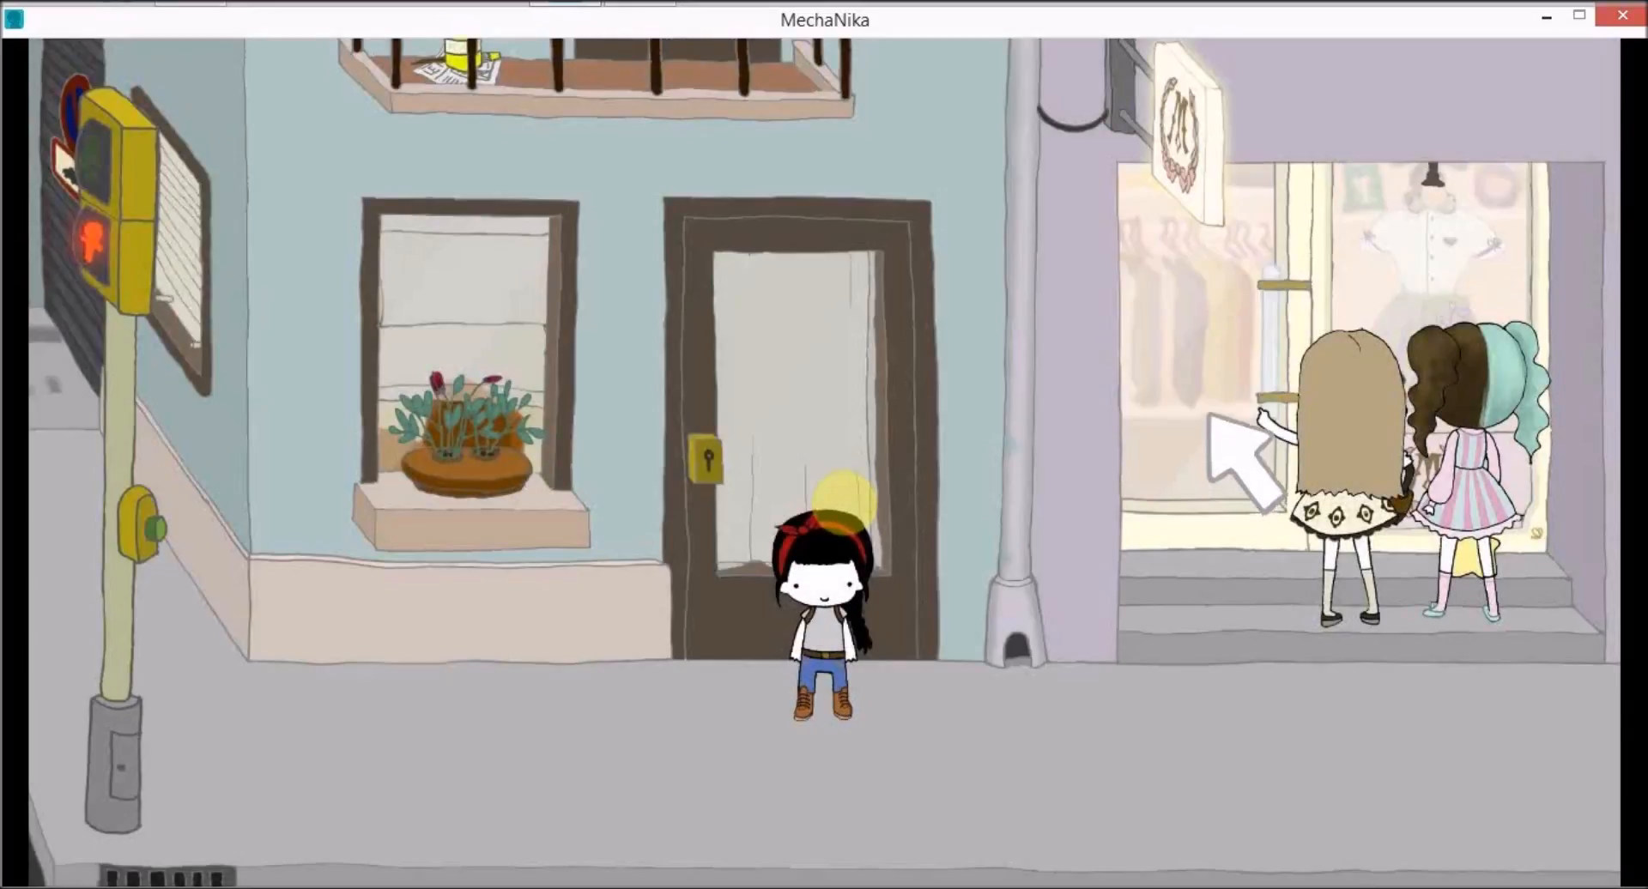
{"action": "mouse_move", "coordinate": [168, 568]}
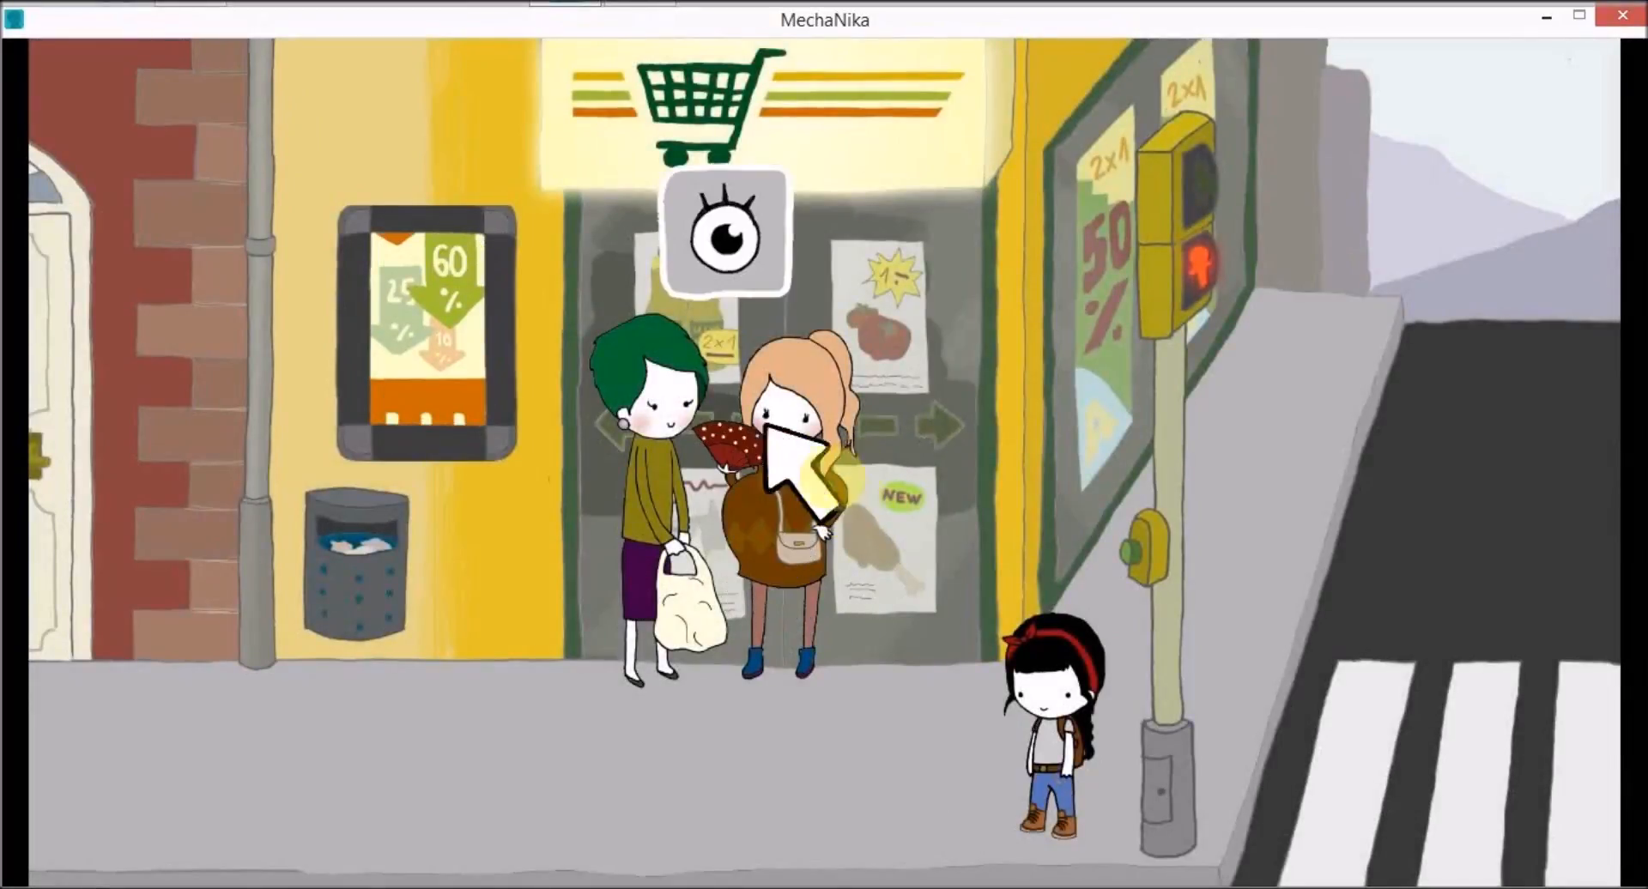
Step: Look at the two women standing outside the supermarket entrance
{"action": "left_click", "coordinate": [722, 228]}
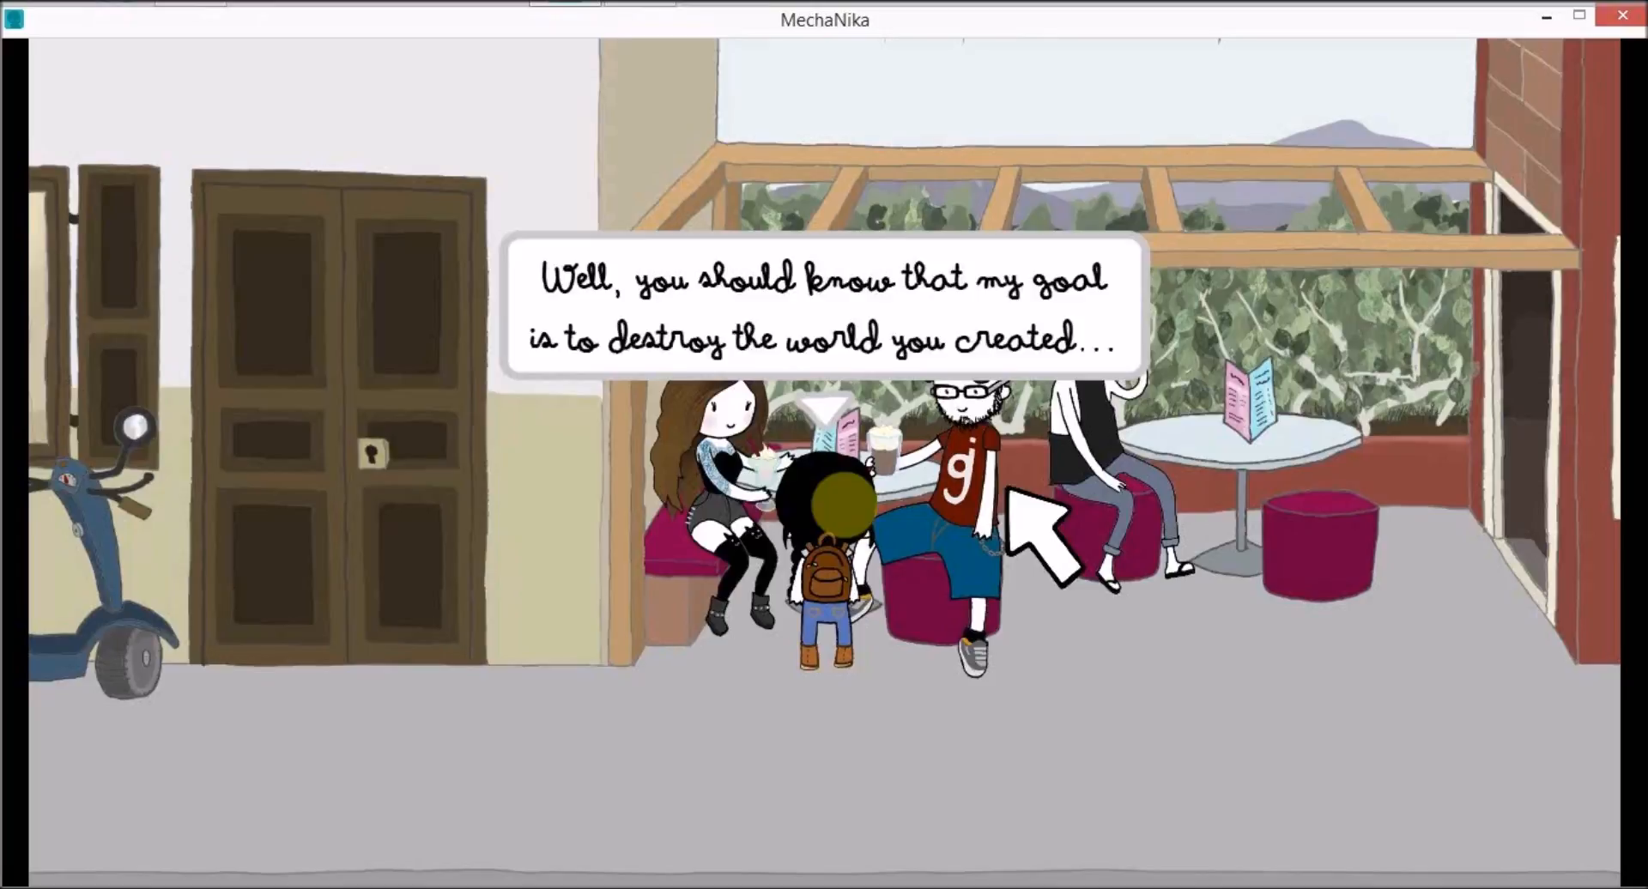
Step: Continue the café conversation with the bearded man in the red shirt
{"action": "left_click", "coordinate": [1030, 525]}
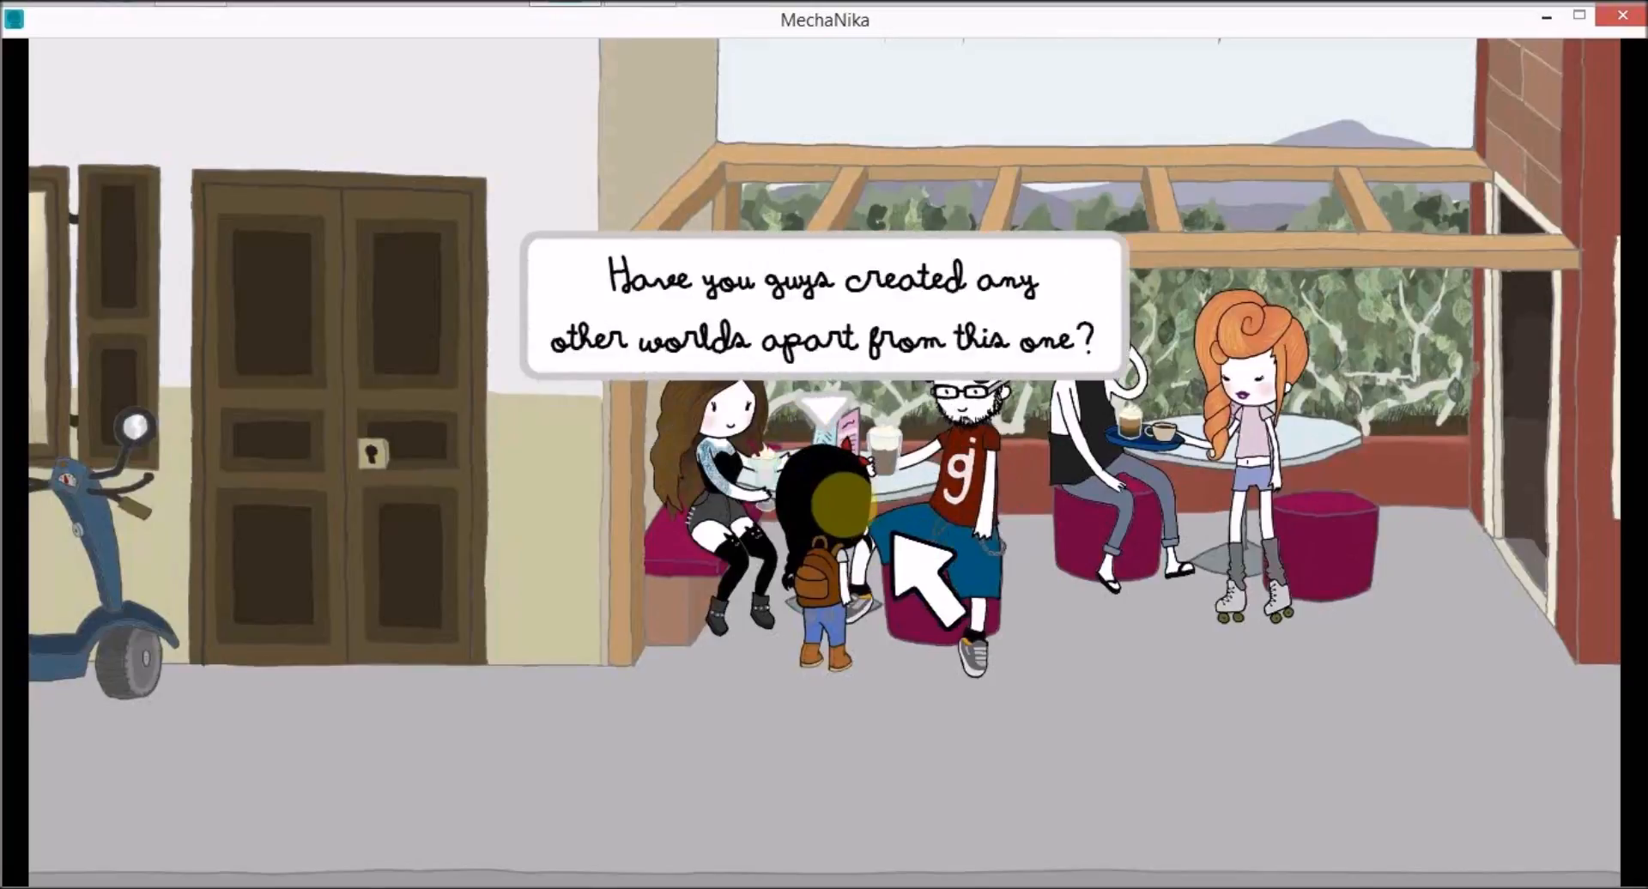
Step: Skip the other-worlds question and ask whether they have ideas for a new world
{"action": "left_click", "coordinate": [925, 568]}
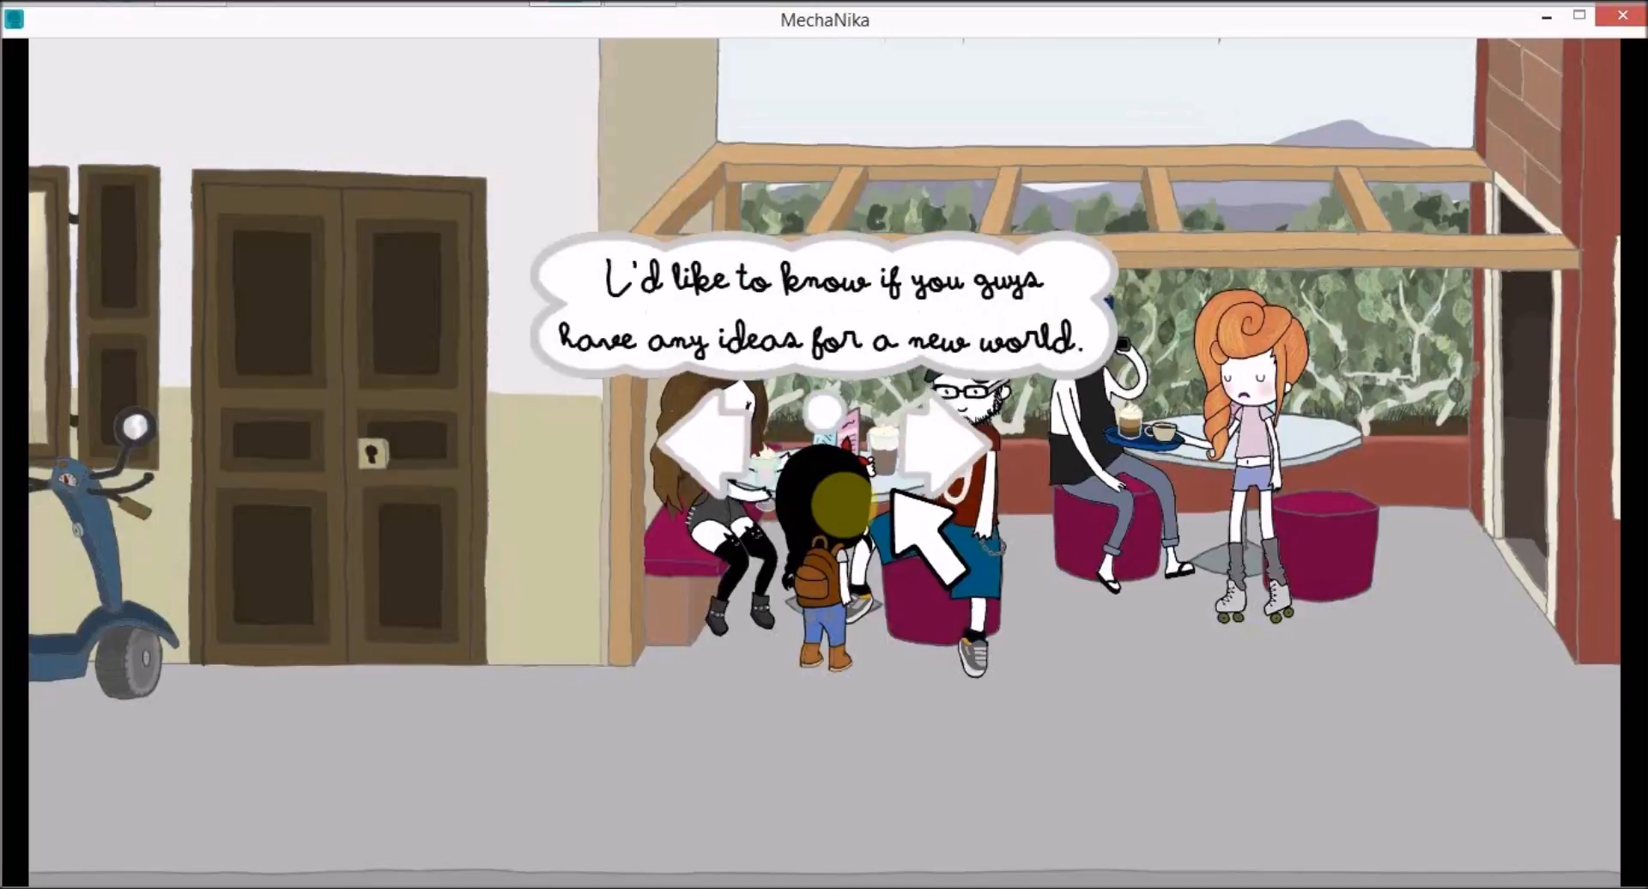
{"action": "left_click", "coordinate": [940, 462]}
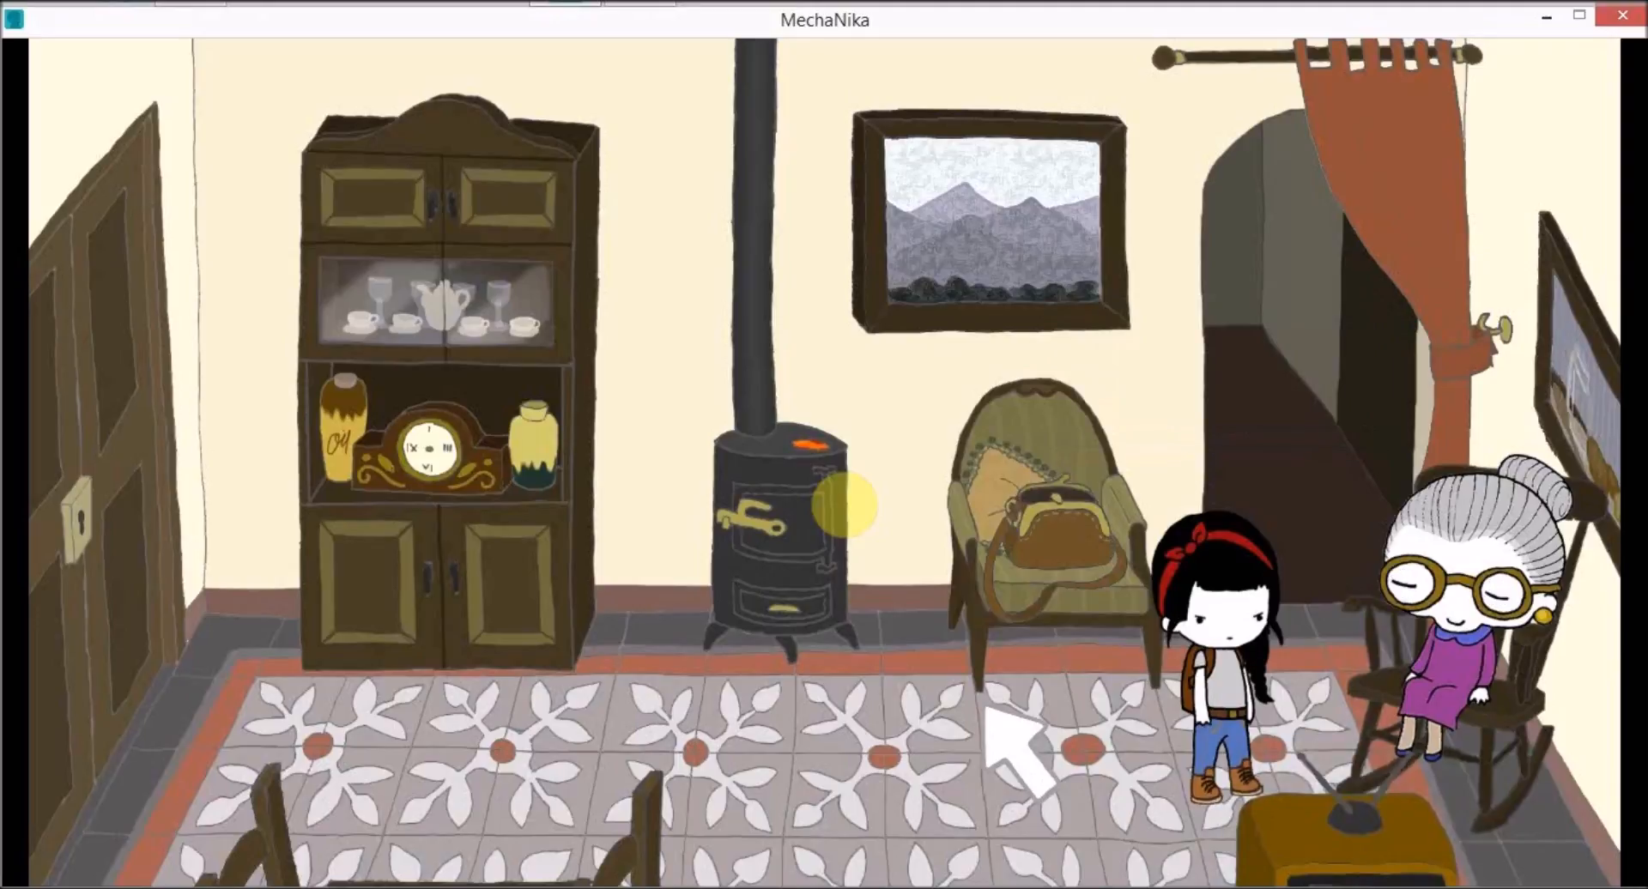
Step: Walk Nika across the living room to grandma's rocking chair
{"action": "left_click", "coordinate": [1461, 589]}
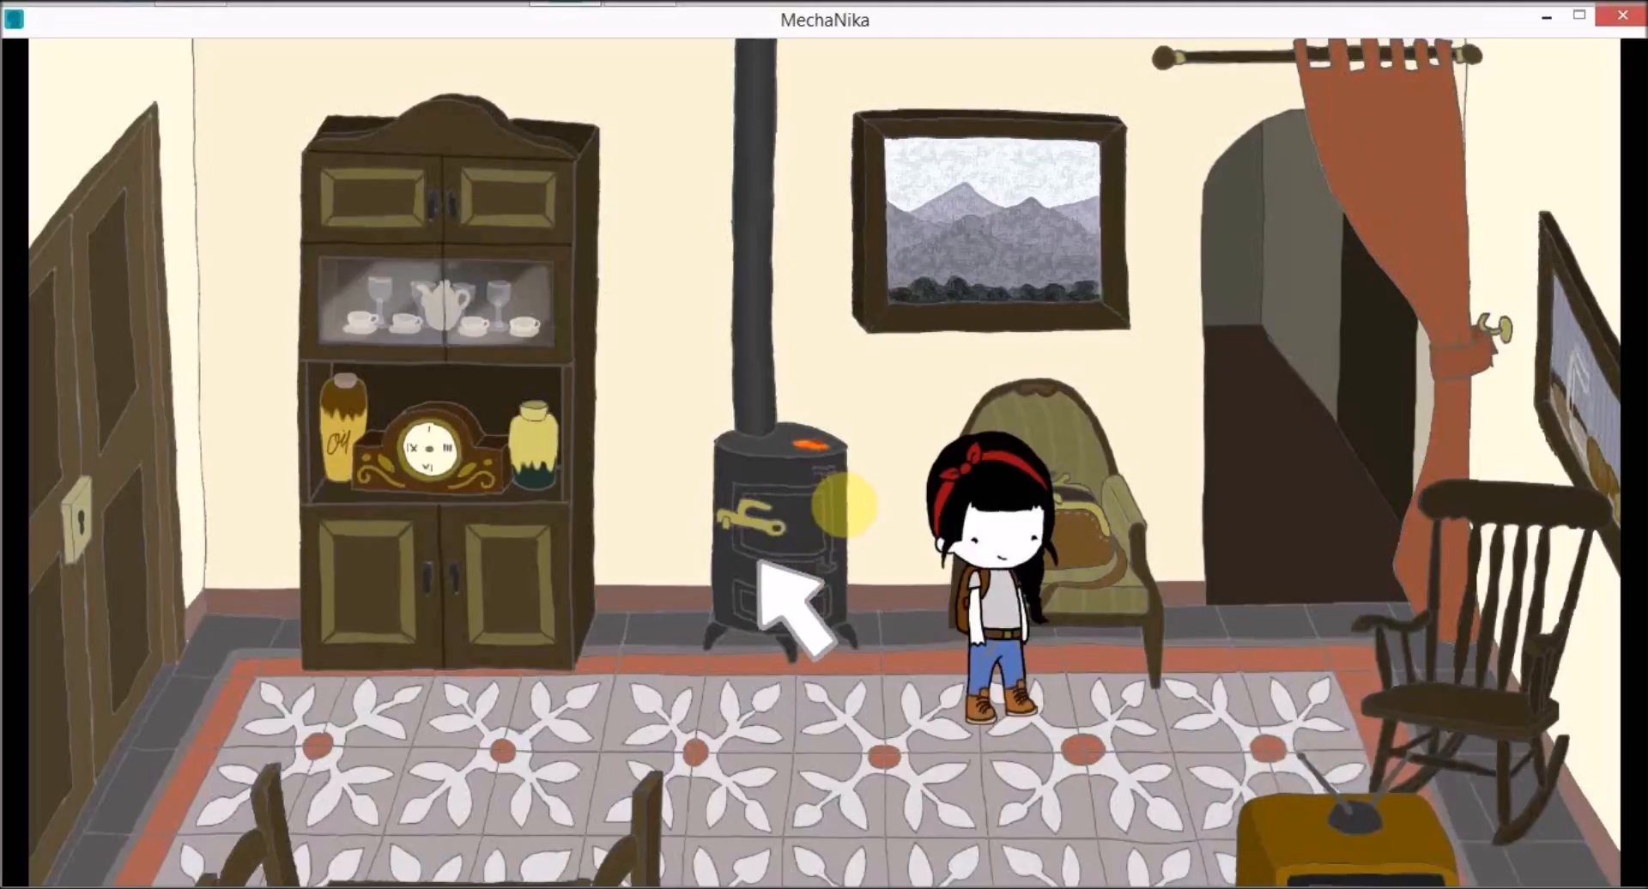
{"action": "mouse_move", "coordinate": [451, 515]}
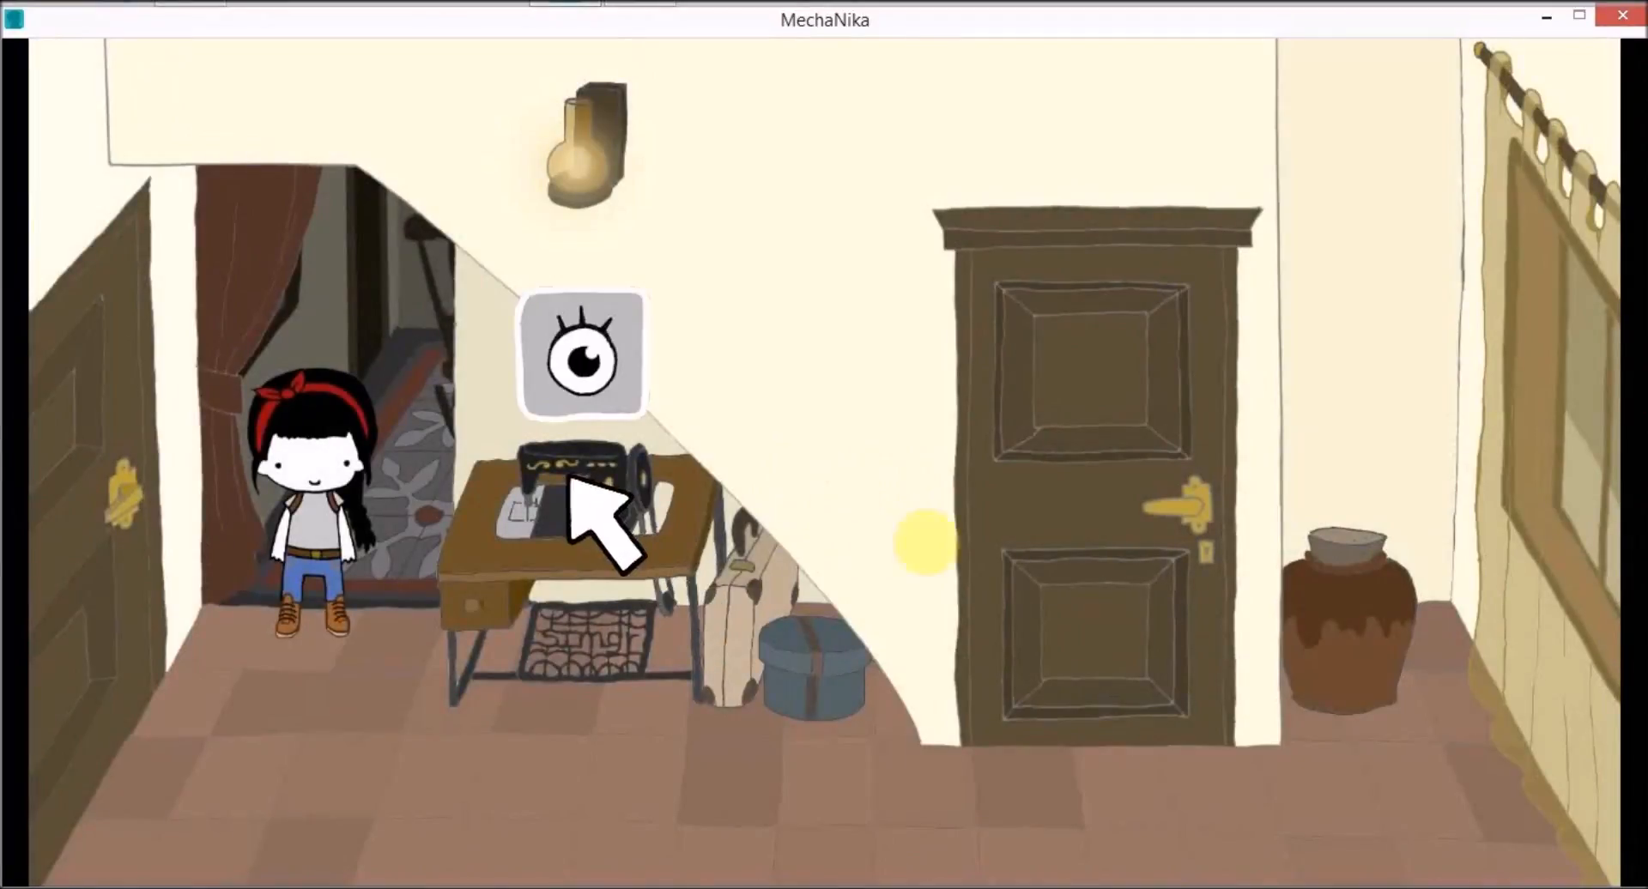
Step: Examine the sewing machine on the table under the stairs
{"action": "left_click", "coordinate": [584, 352]}
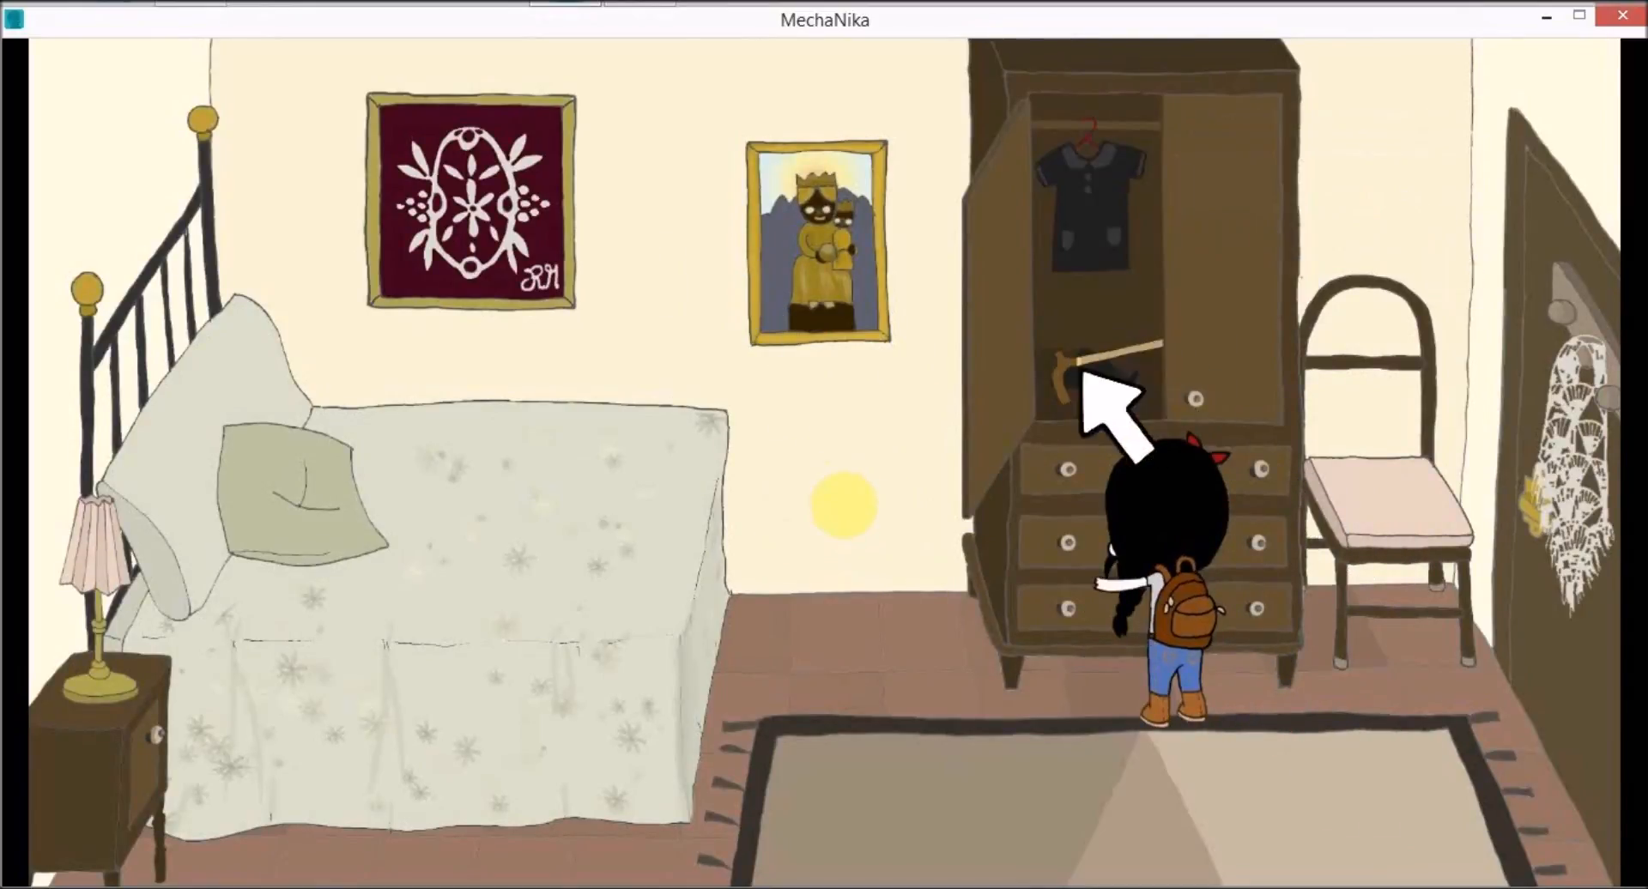
Step: Leave grandma's bedroom and head back into the hallway
{"action": "left_click", "coordinate": [1083, 210]}
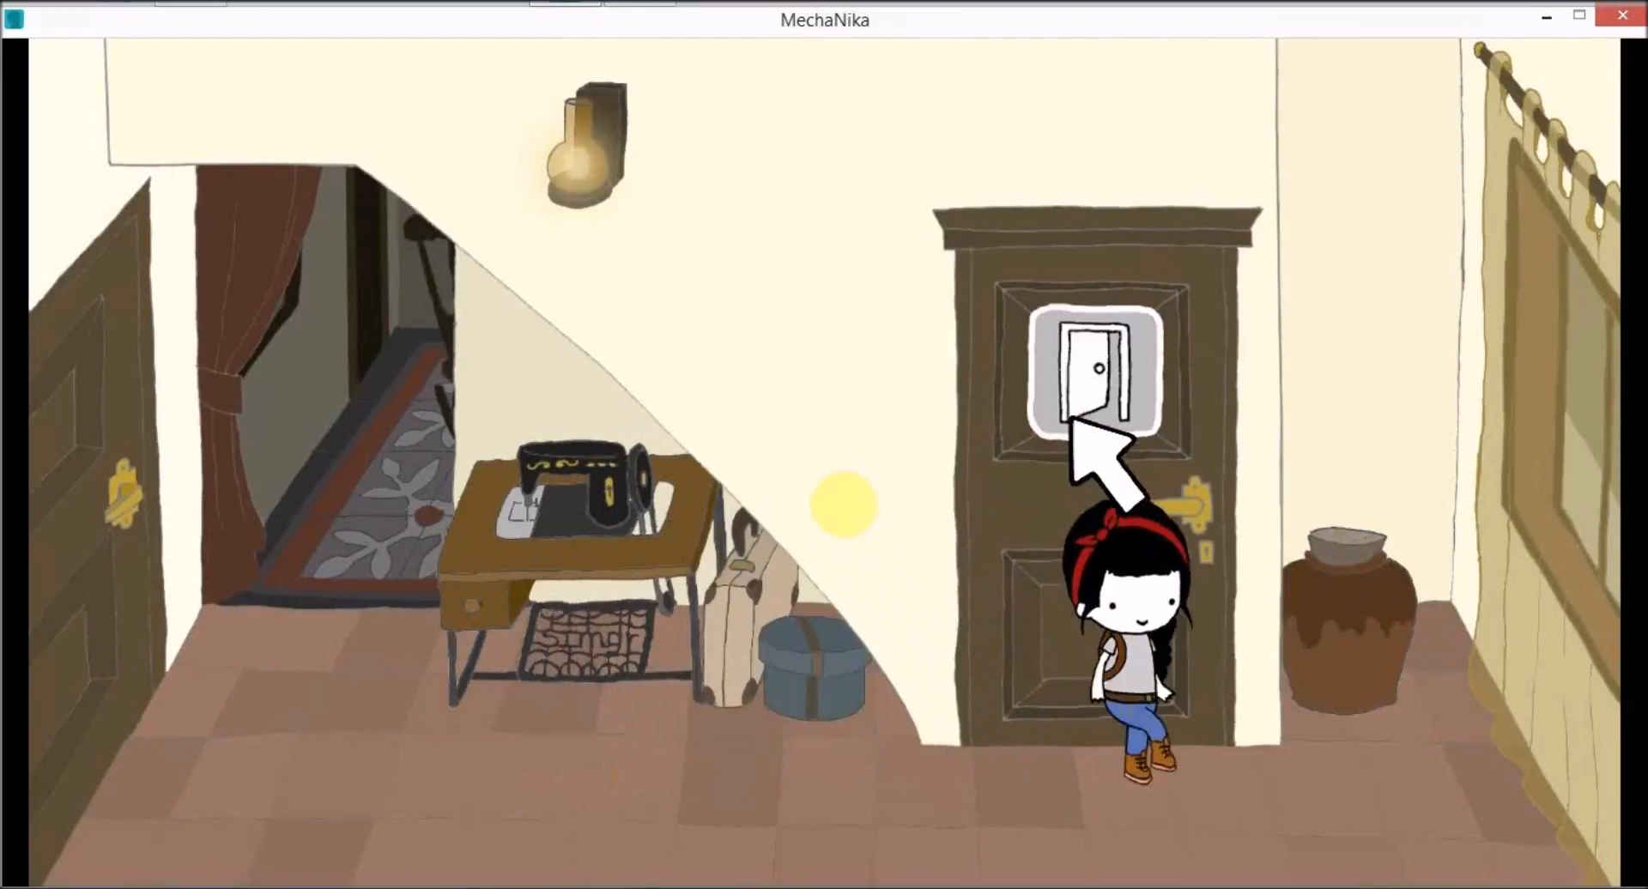
Step: Wander the hallway, then go through the curtained passage into the living room
{"action": "left_click", "coordinate": [1094, 373]}
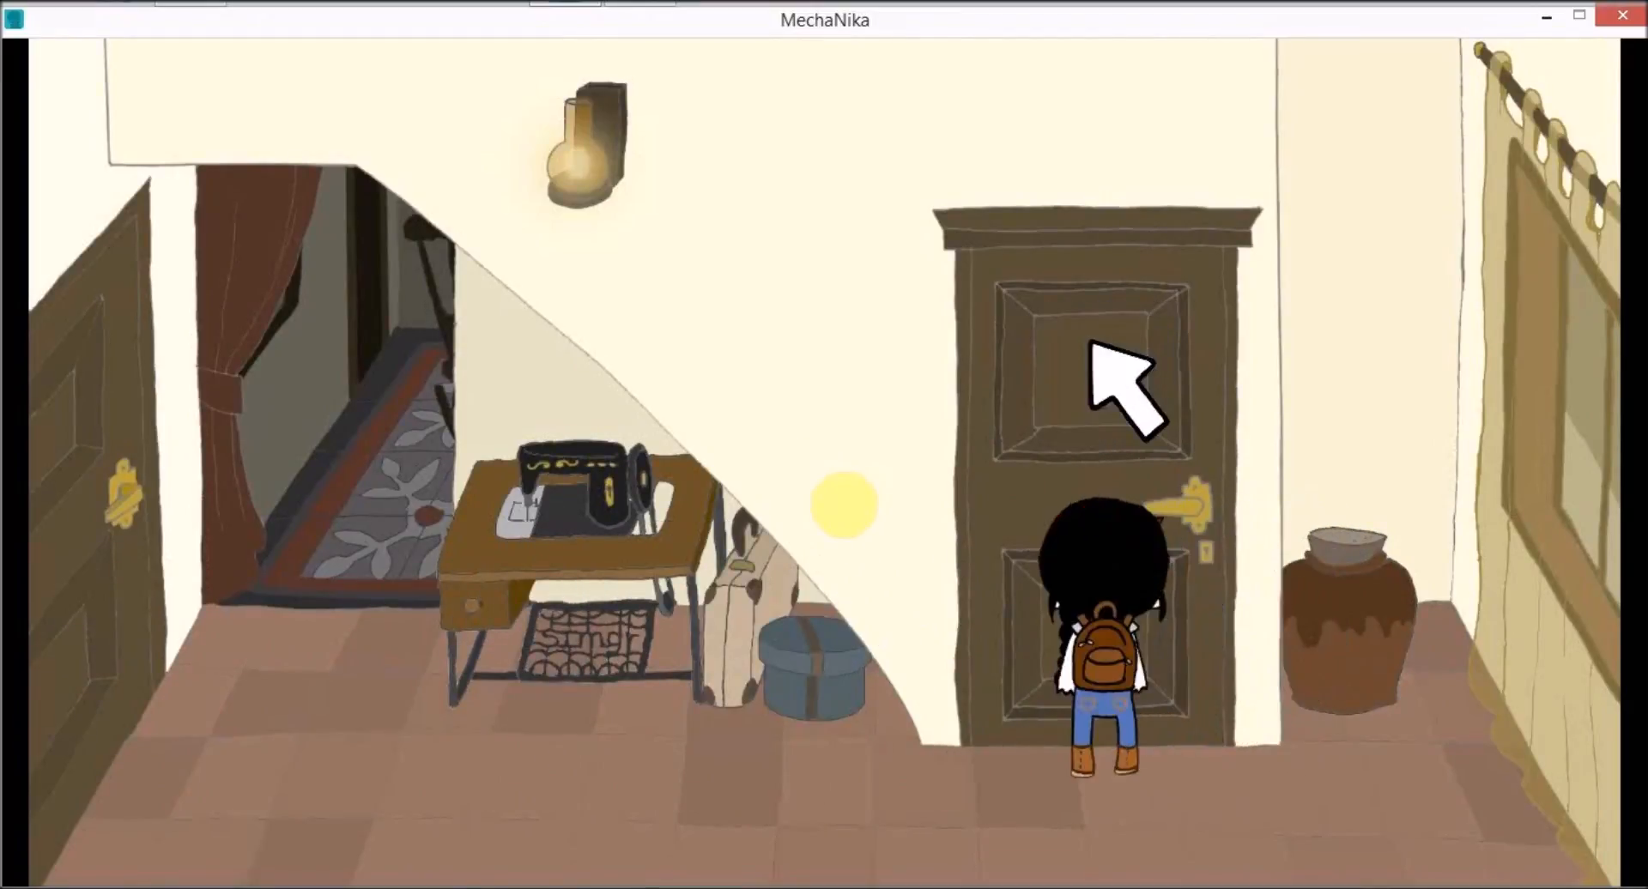
{"action": "left_click", "coordinate": [1093, 390]}
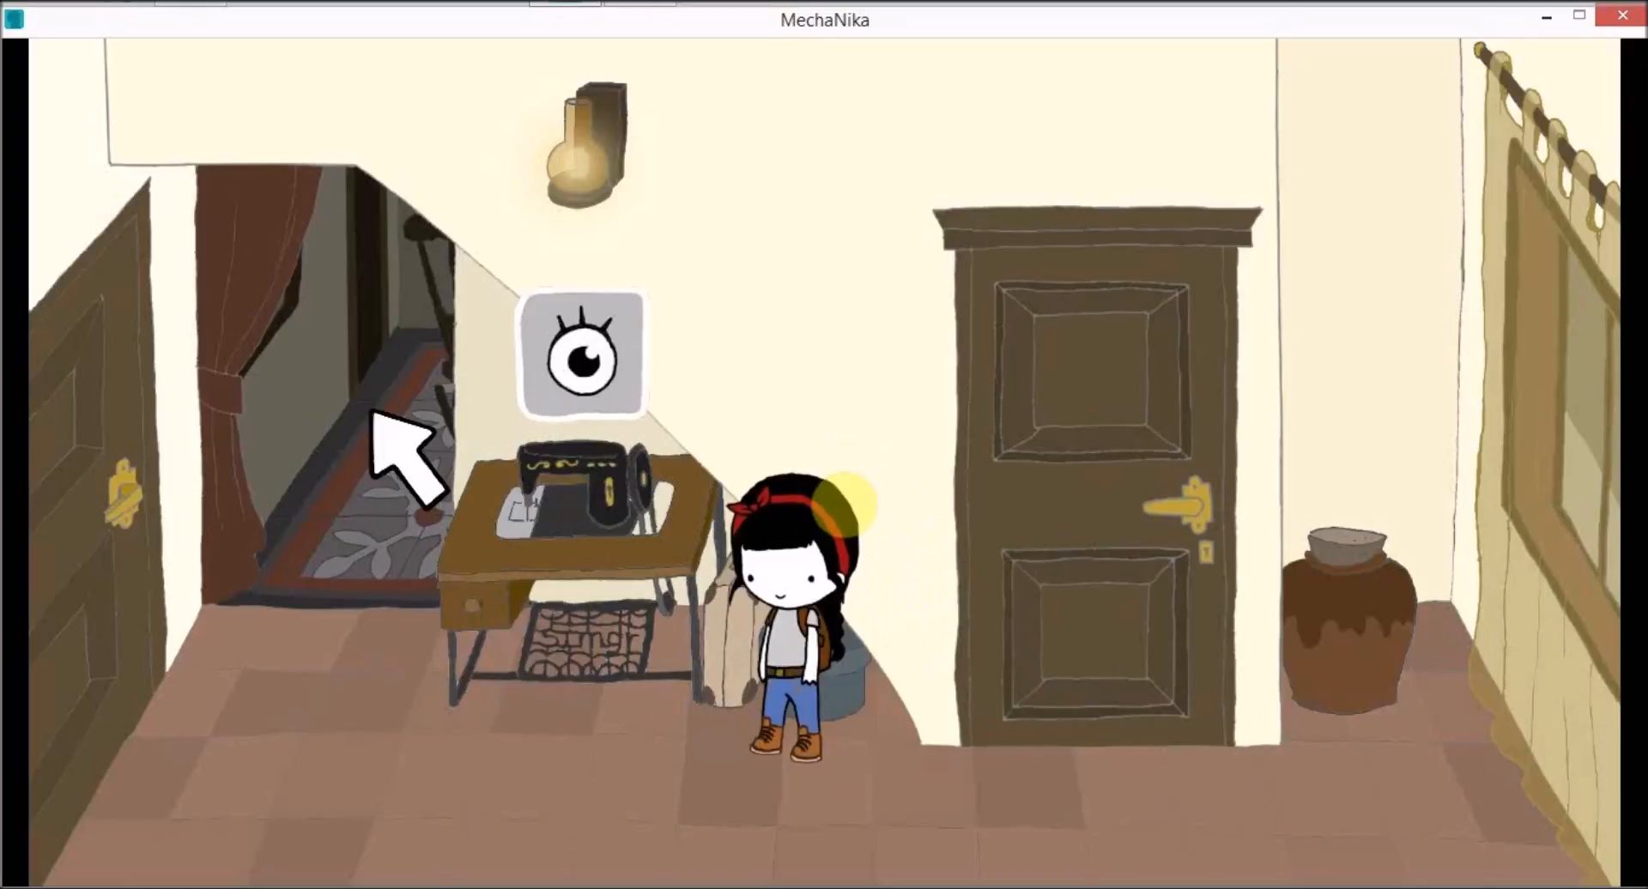
{"action": "left_click", "coordinate": [400, 452]}
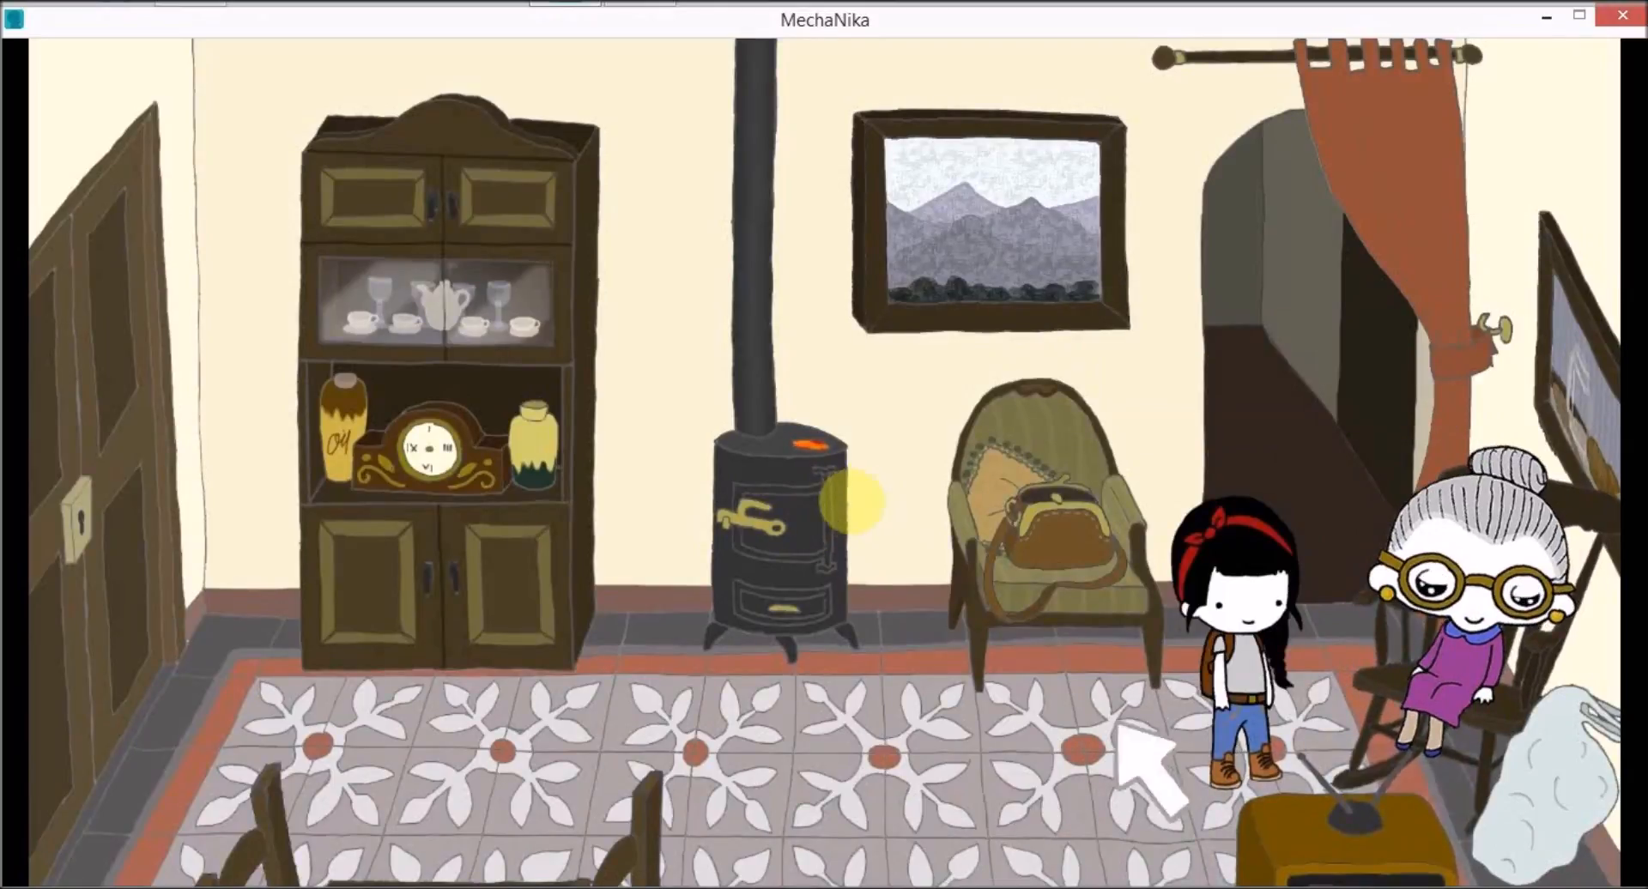
Step: Talk with grandma and hear that she's tired of storing them
{"action": "left_click", "coordinate": [1461, 589]}
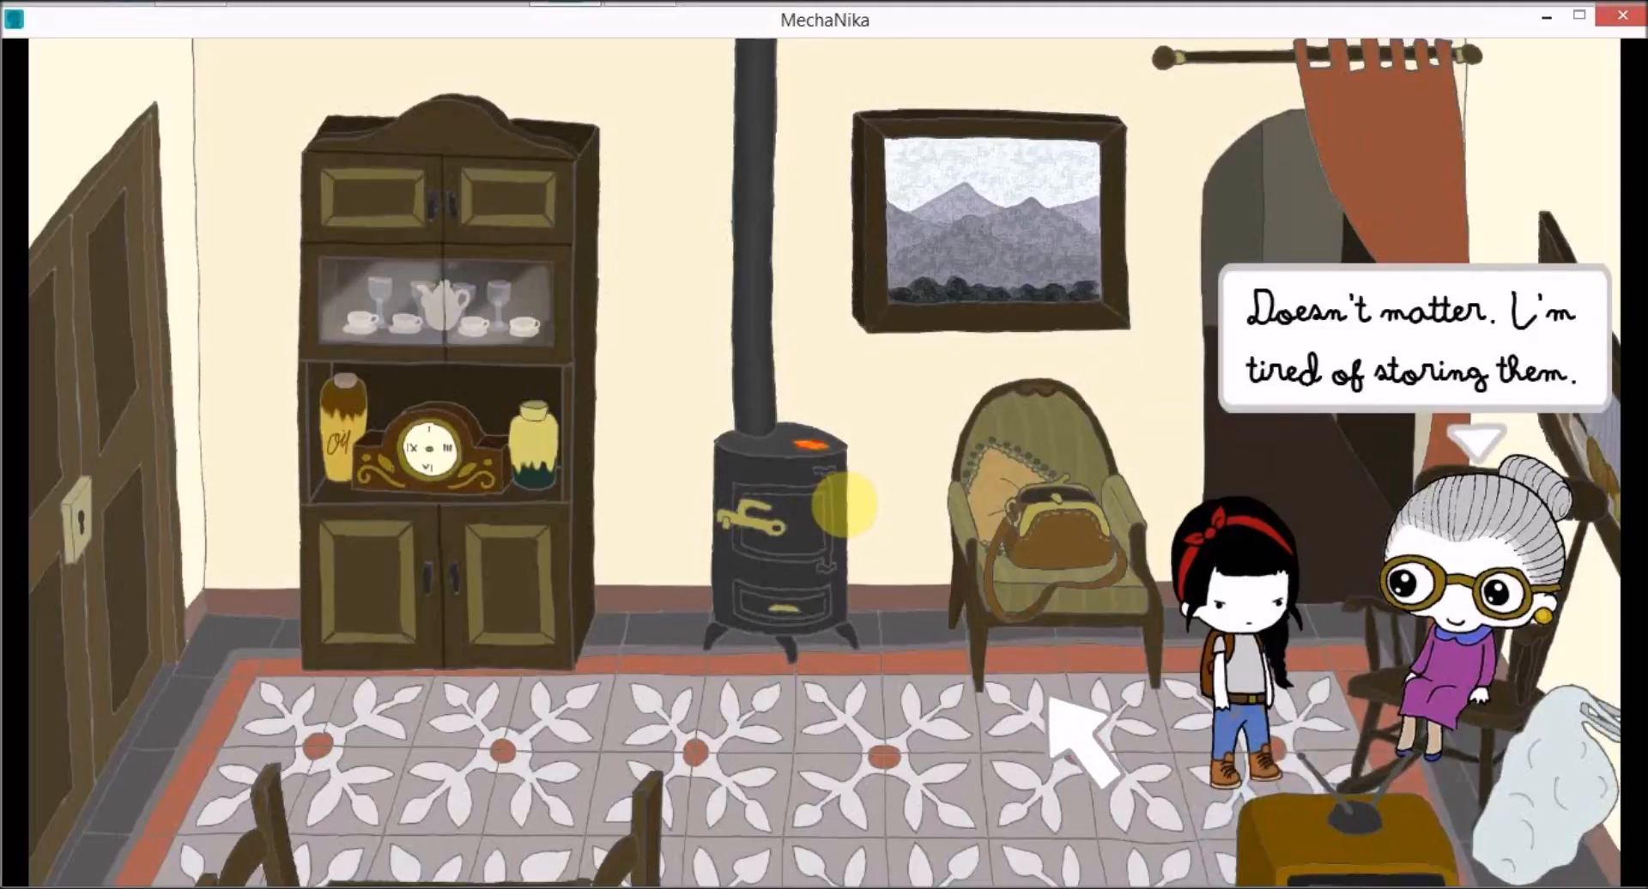
{"action": "left_click", "coordinate": [1071, 714]}
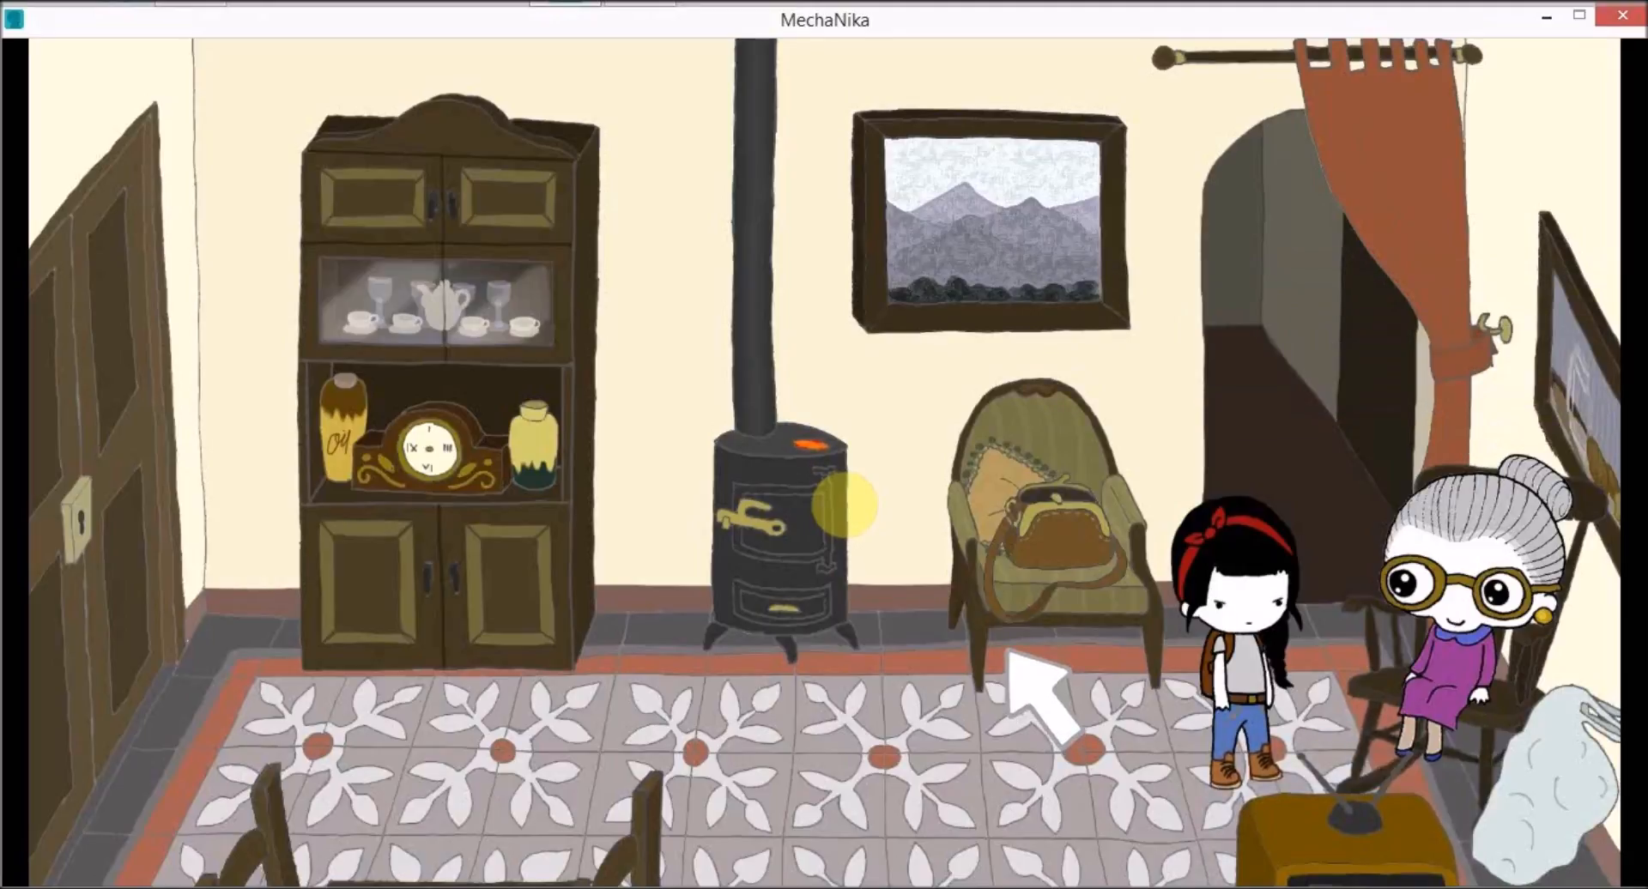
{"action": "mouse_move", "coordinate": [893, 747]}
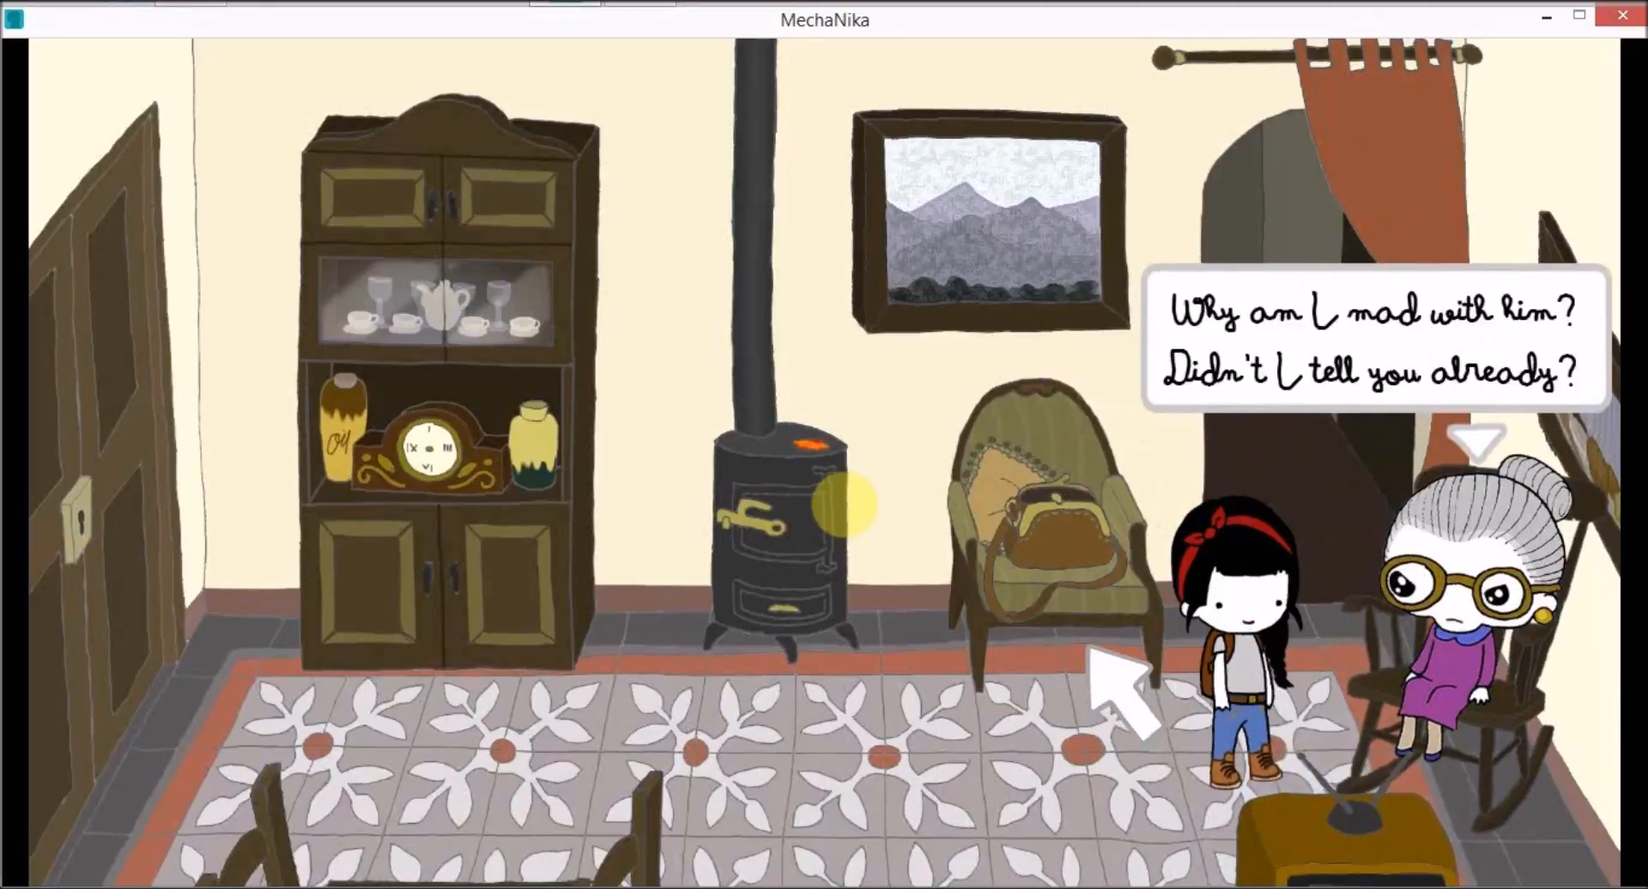
{"action": "mouse_move", "coordinate": [1061, 714]}
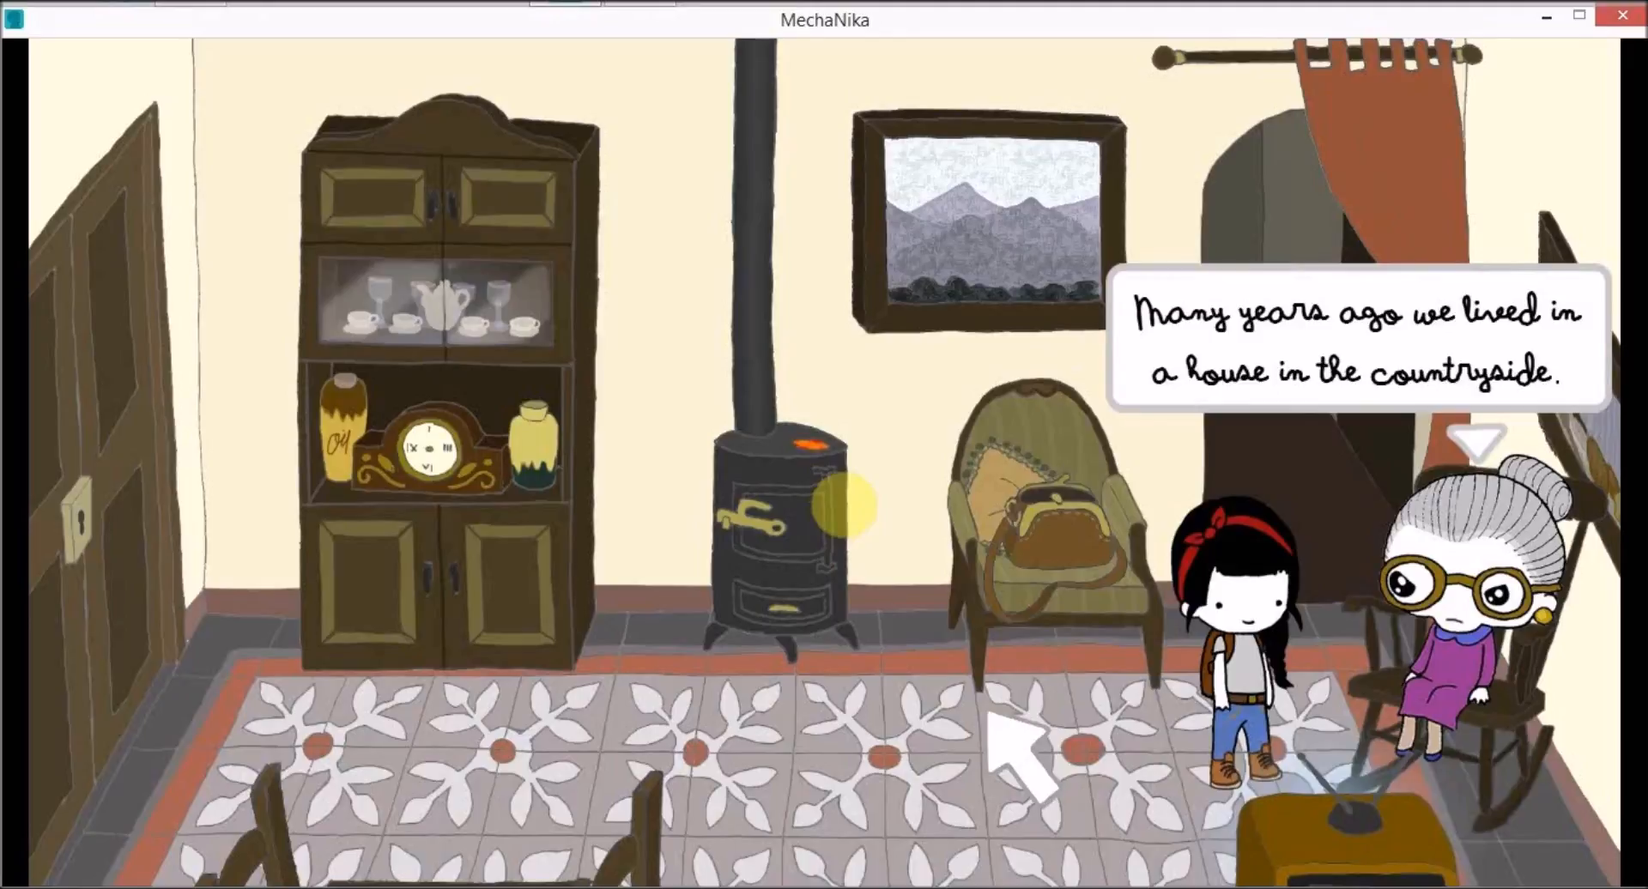
Step: Advance grandma's dialogue so she begins recounting the countryside house from years ago
{"action": "left_click", "coordinate": [1030, 747]}
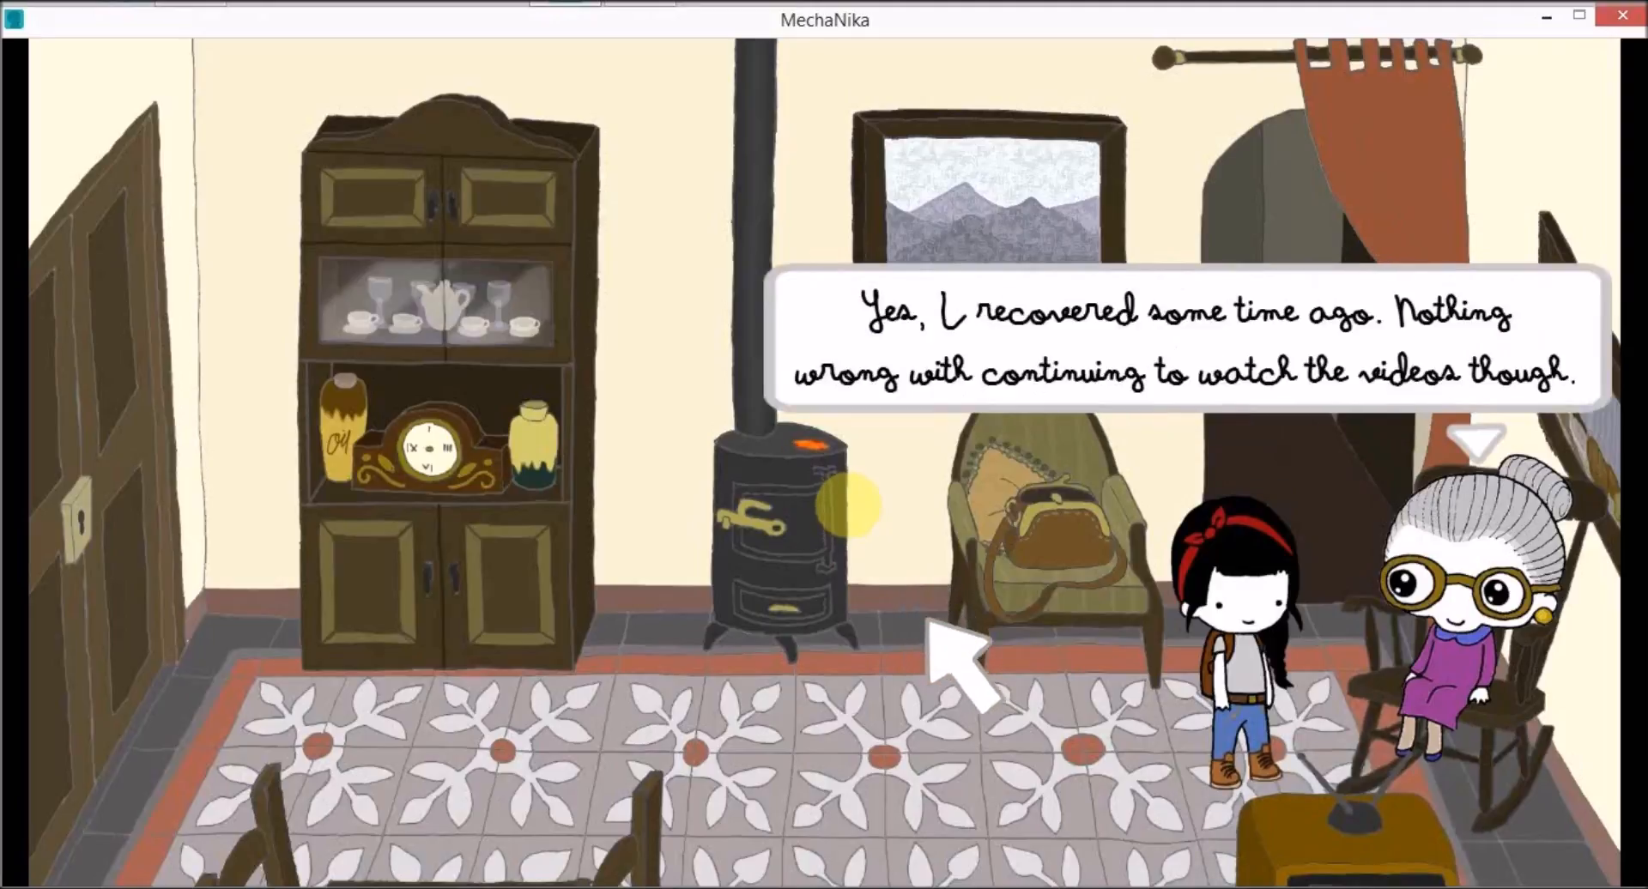
{"action": "mouse_move", "coordinate": [999, 640]}
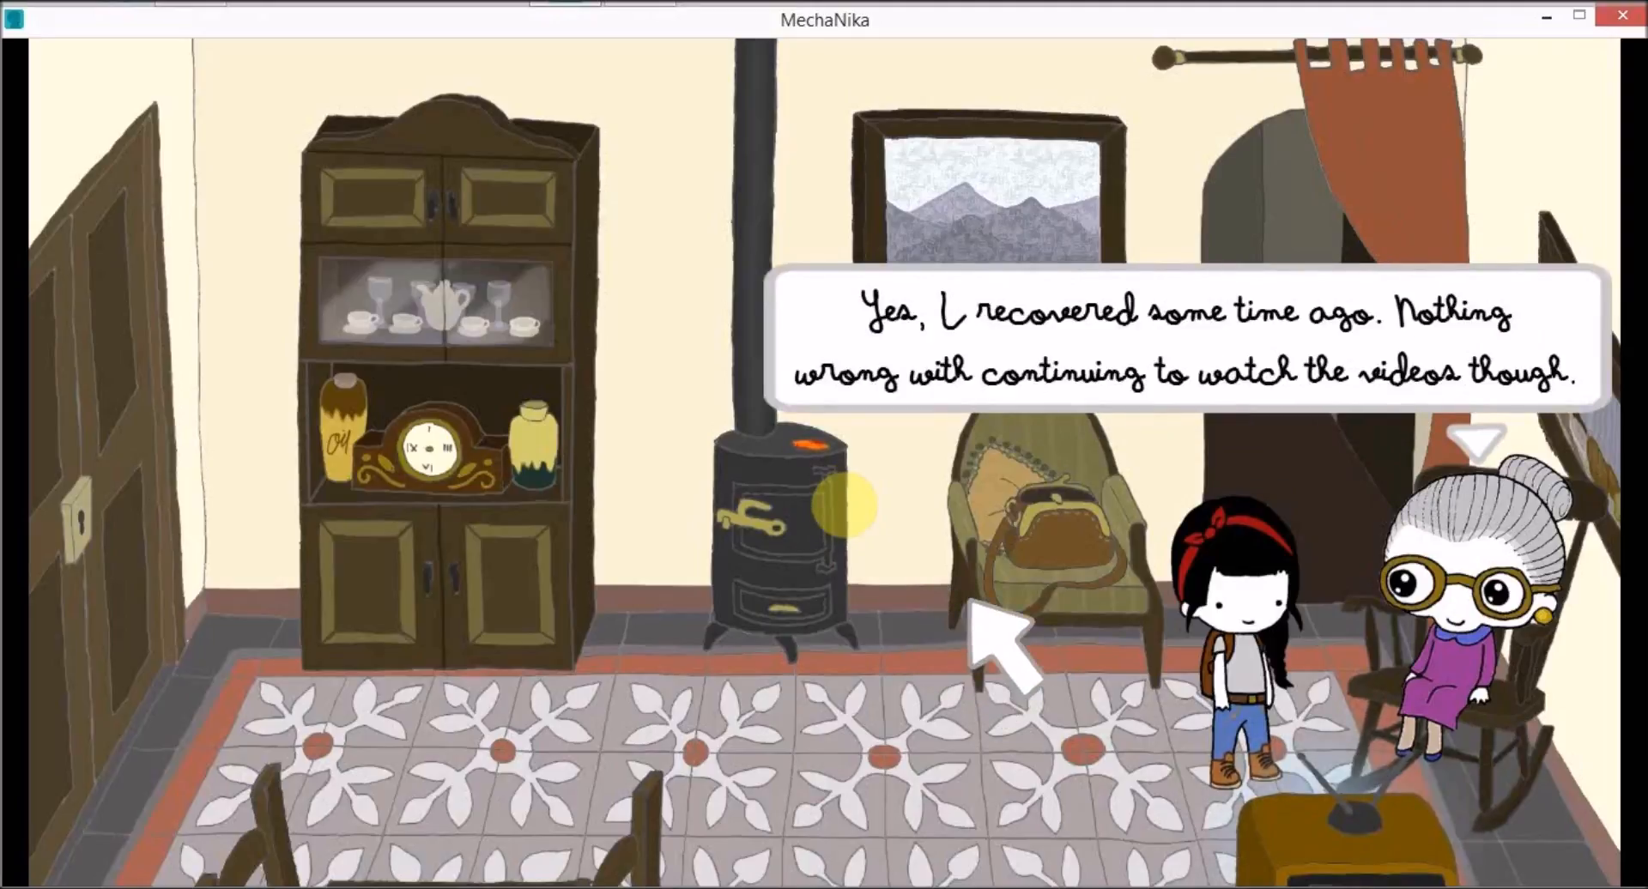